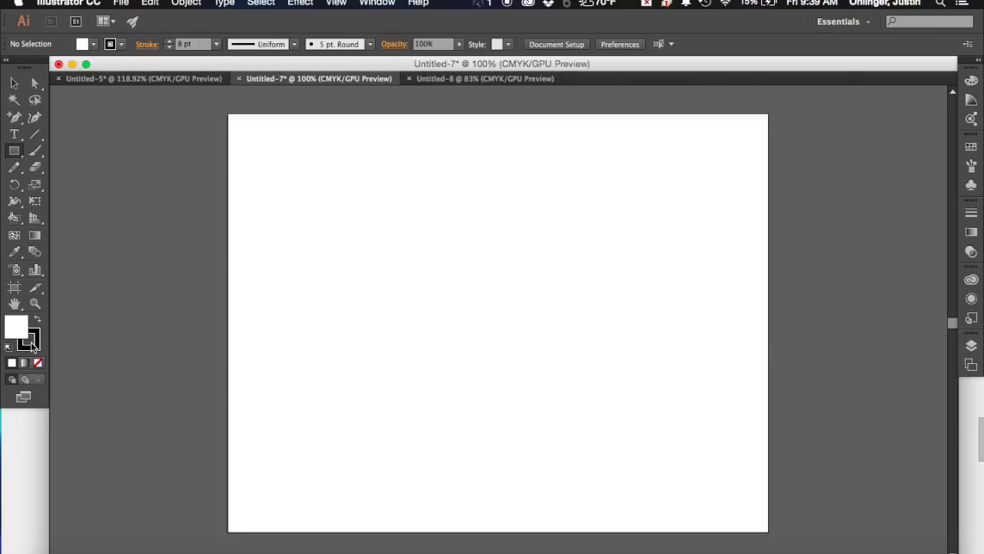
{"action": "mouse_move", "coordinate": [61, 307]}
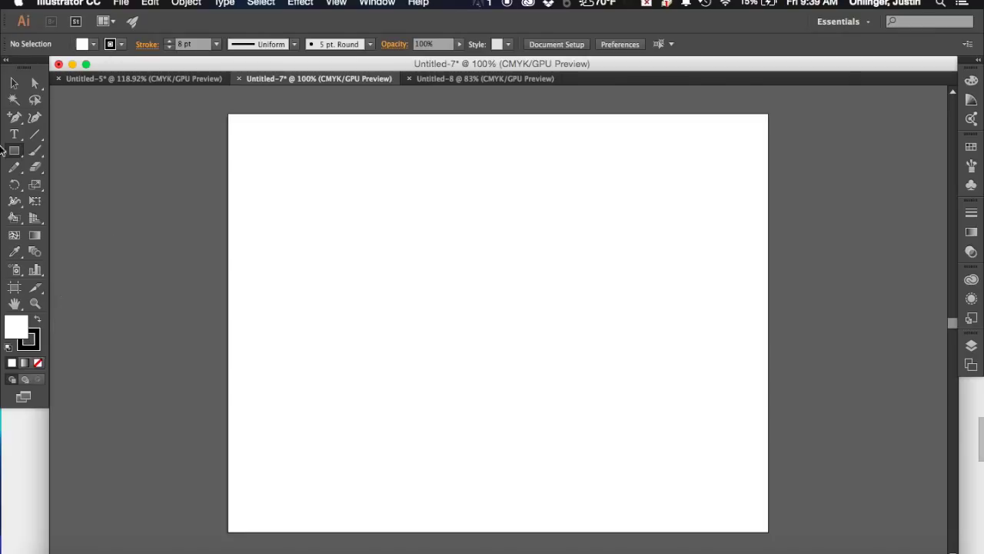
{"action": "mouse_move", "coordinate": [23, 173]}
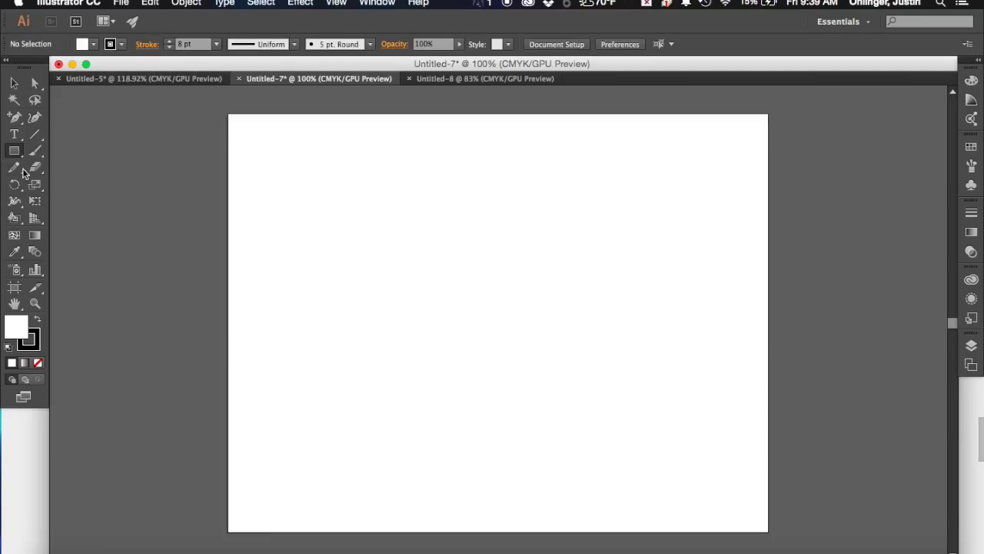
{"action": "mouse_move", "coordinate": [92, 43]}
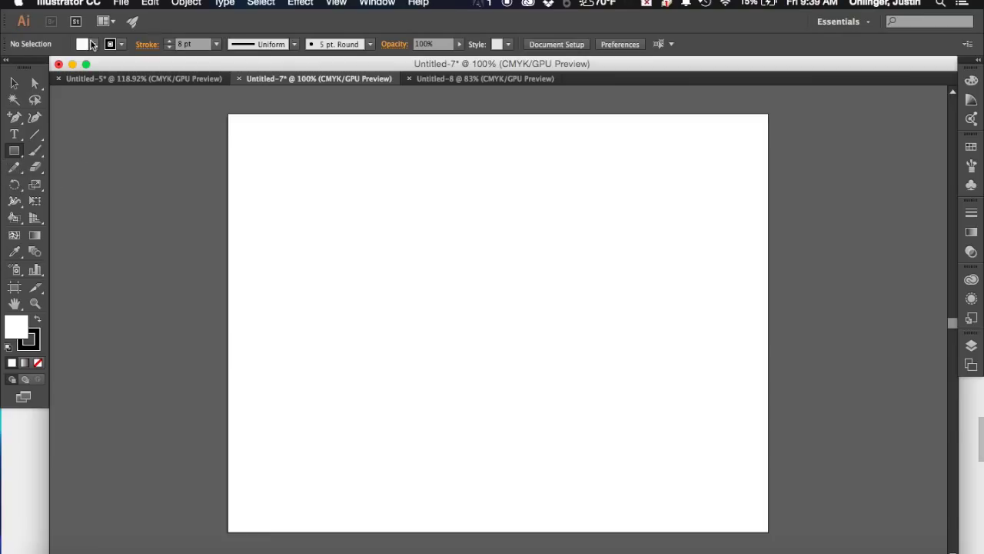
{"action": "mouse_move", "coordinate": [111, 43]}
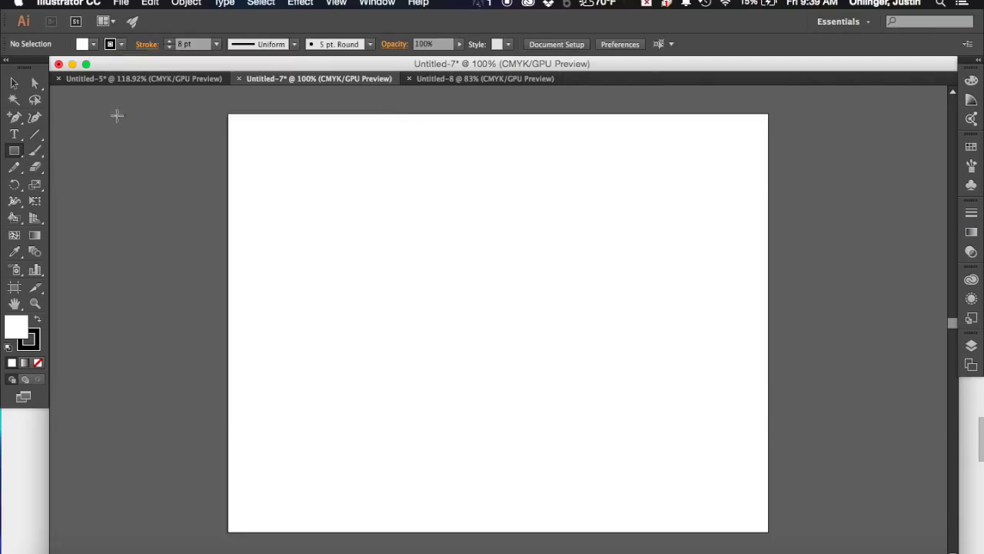
{"action": "mouse_move", "coordinate": [654, 240]}
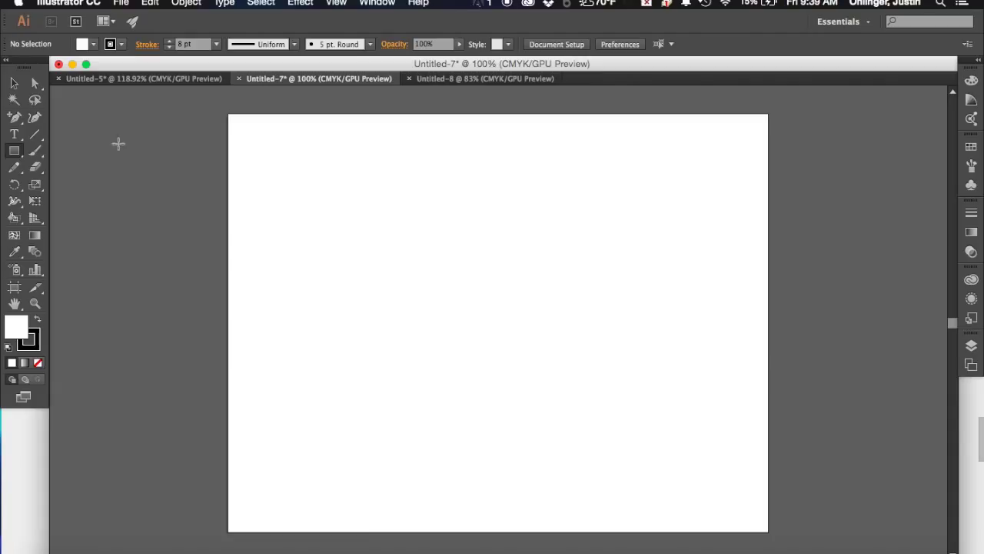
{"action": "mouse_move", "coordinate": [292, 211]}
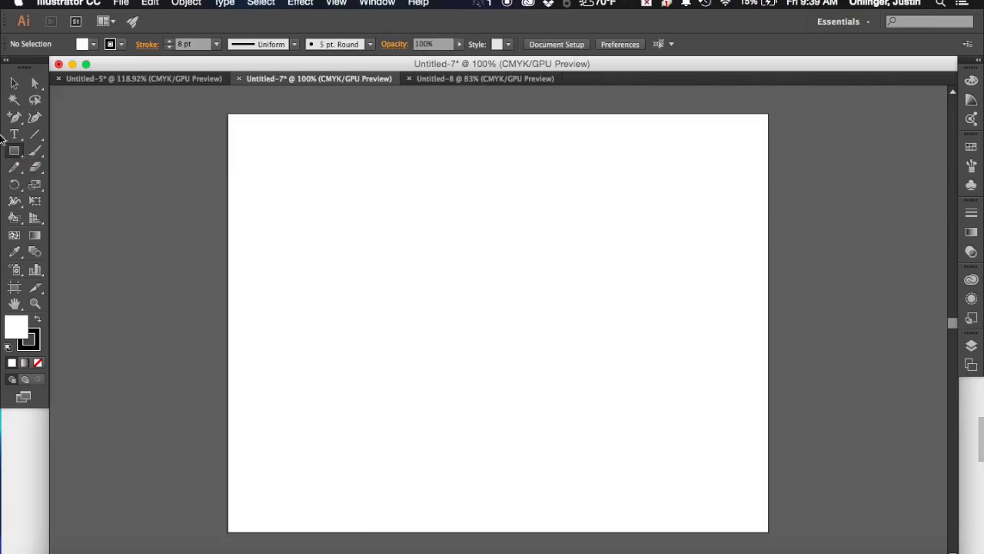
{"action": "mouse_move", "coordinate": [14, 153]}
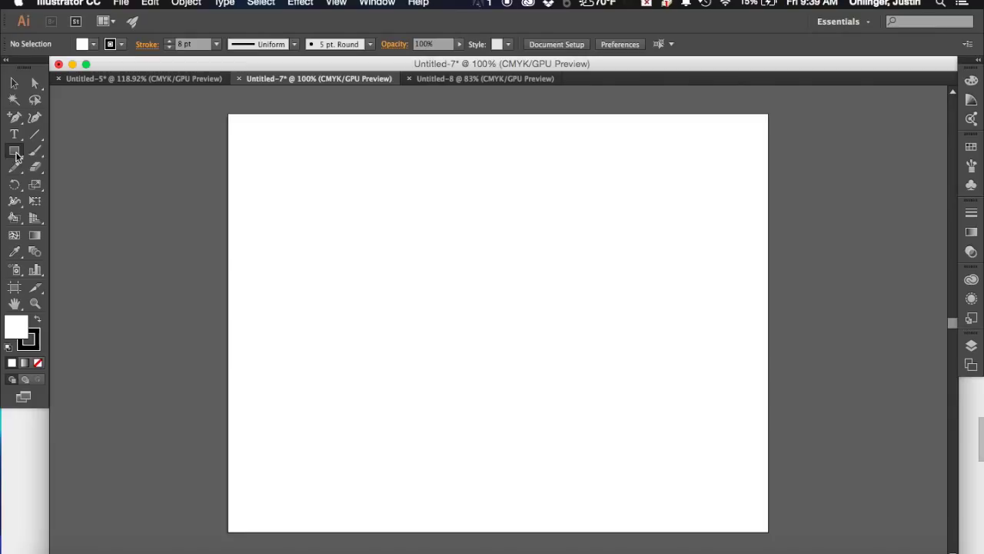
{"action": "mouse_move", "coordinate": [21, 161]}
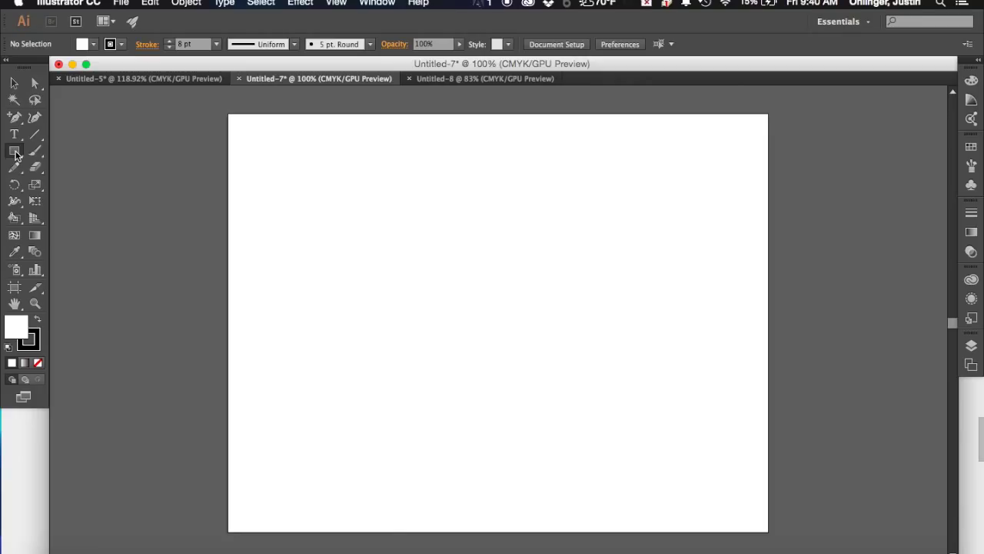
Step: Draw a white rectangle with a thick black outline in the upper middle of the artboard
{"action": "left_click", "coordinate": [15, 151]}
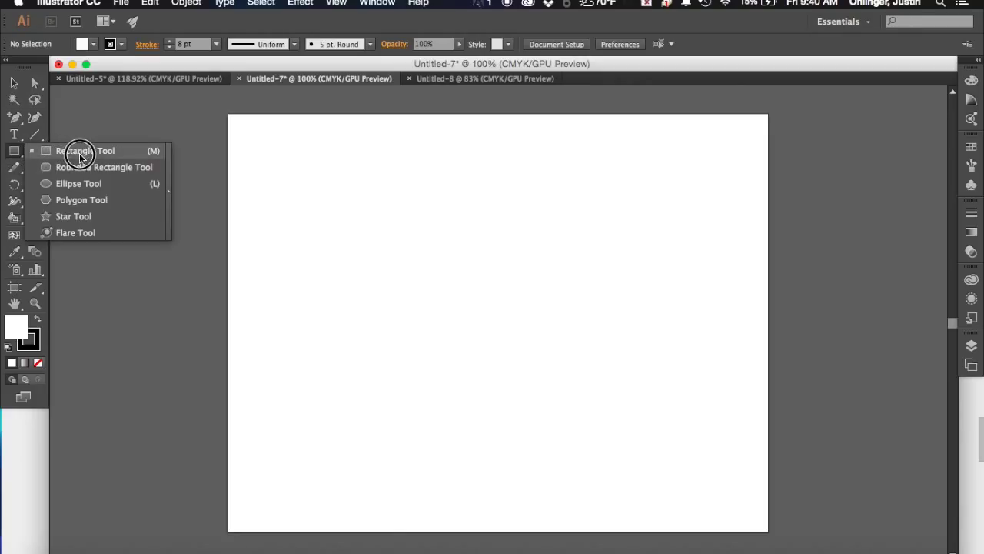
{"action": "mouse_move", "coordinate": [83, 166]}
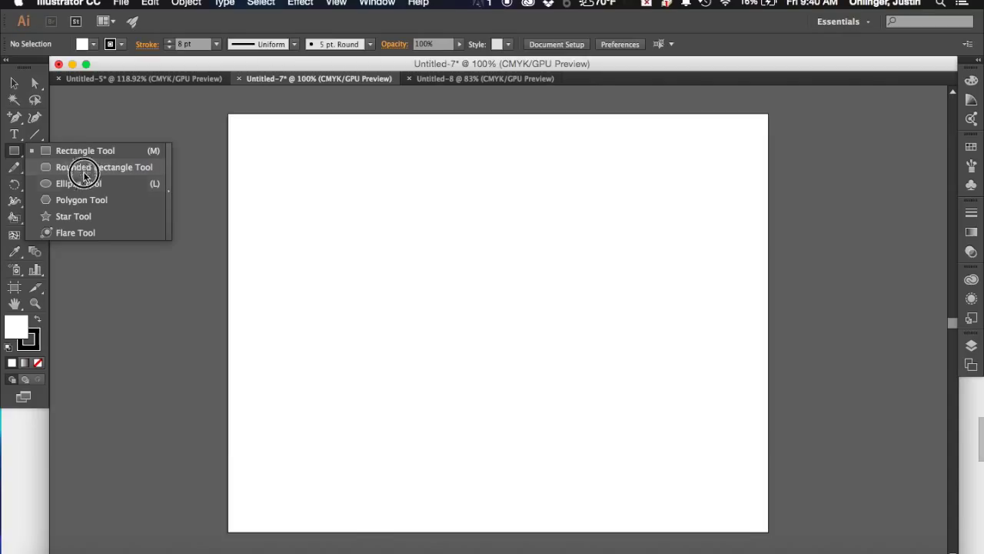
{"action": "mouse_move", "coordinate": [85, 200]}
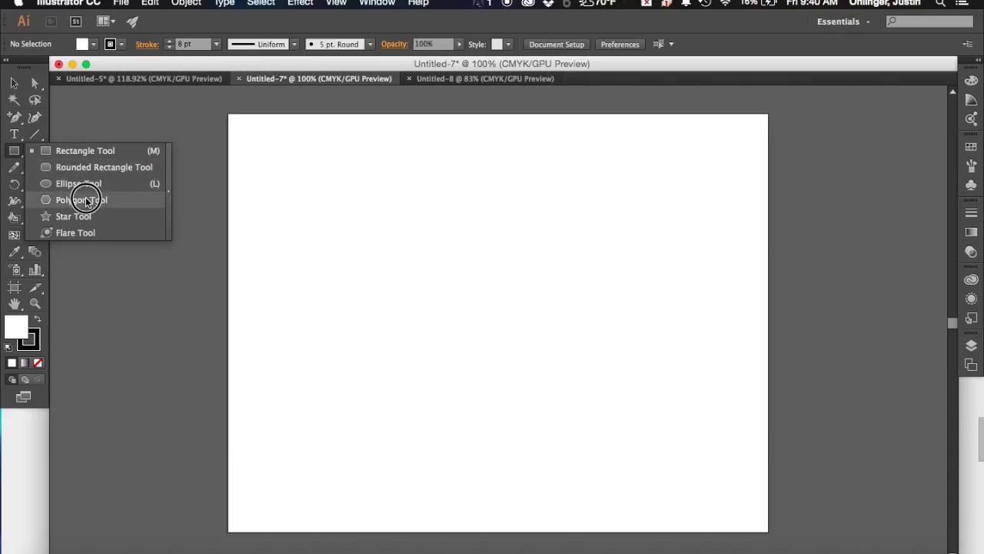
{"action": "mouse_move", "coordinate": [91, 234]}
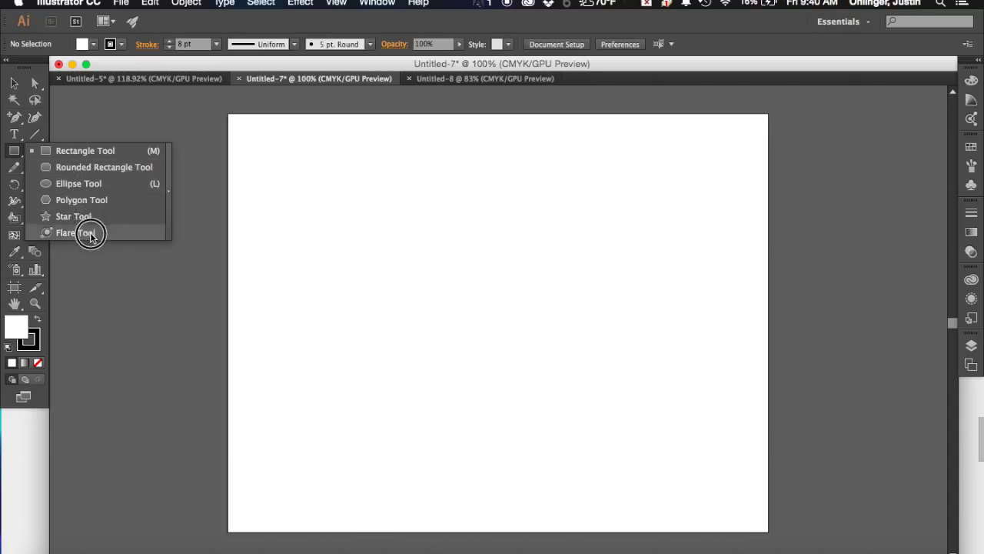
{"action": "mouse_move", "coordinate": [106, 151]}
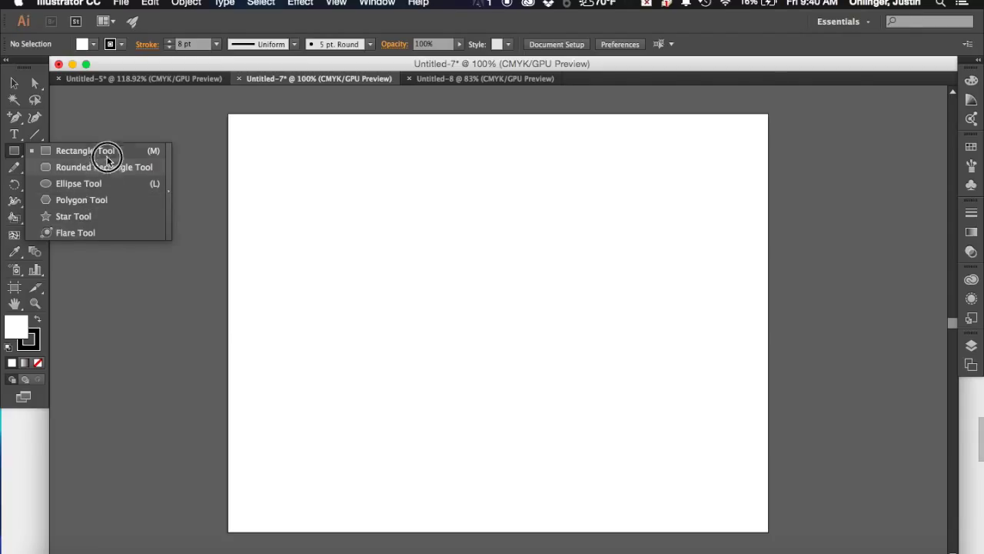
{"action": "left_click", "coordinate": [74, 151]}
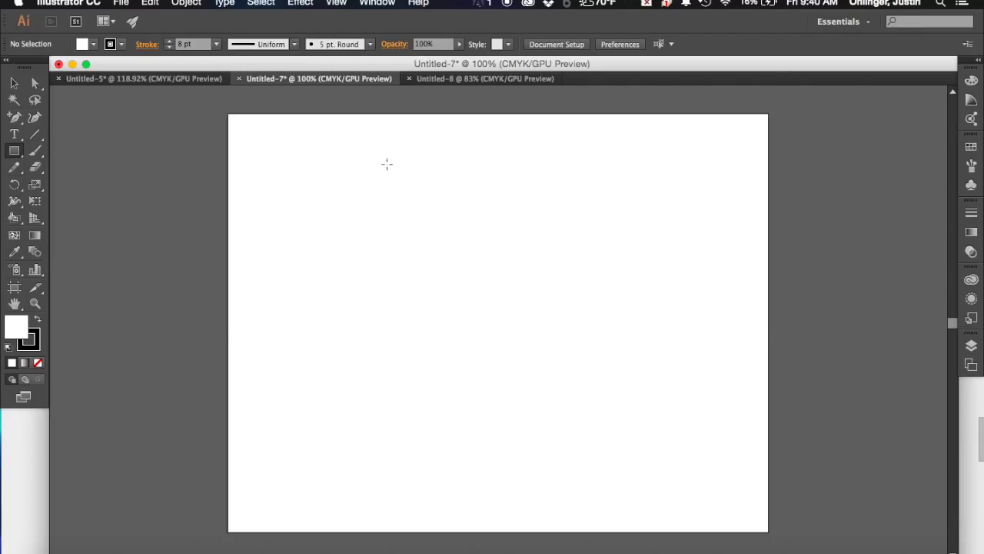
{"action": "left_click_drag", "start_coordinate": [373, 175], "coordinate": [603, 317]}
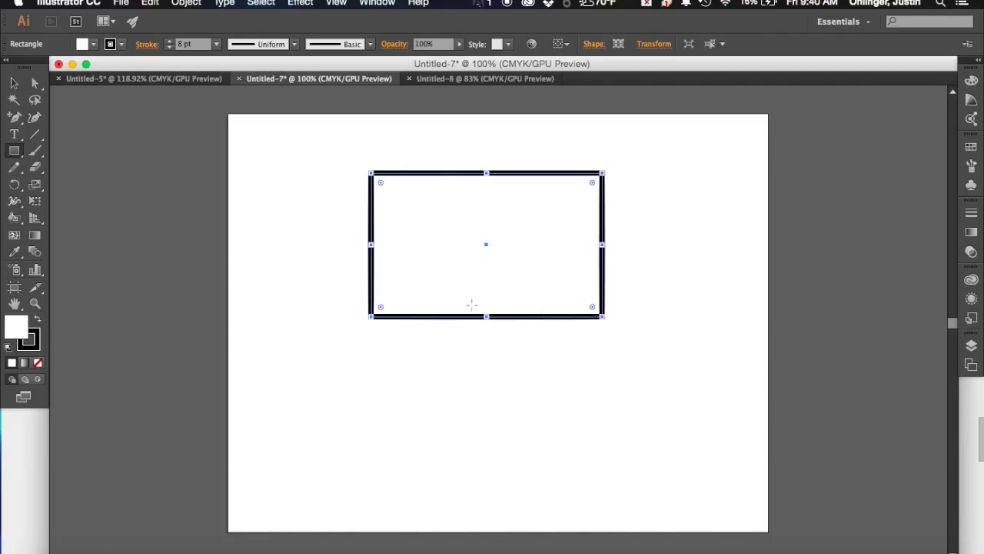
{"action": "mouse_move", "coordinate": [105, 191]}
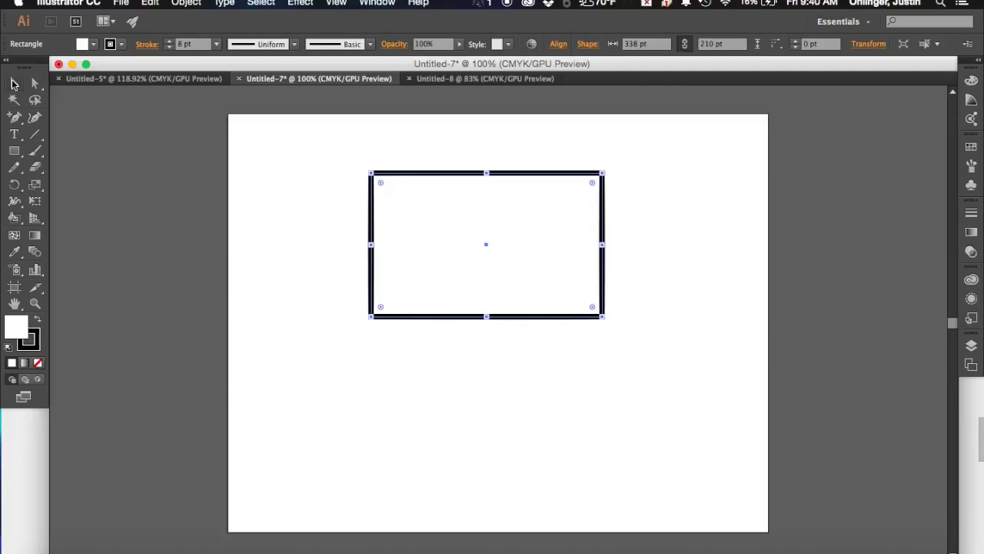
{"action": "mouse_move", "coordinate": [12, 84]}
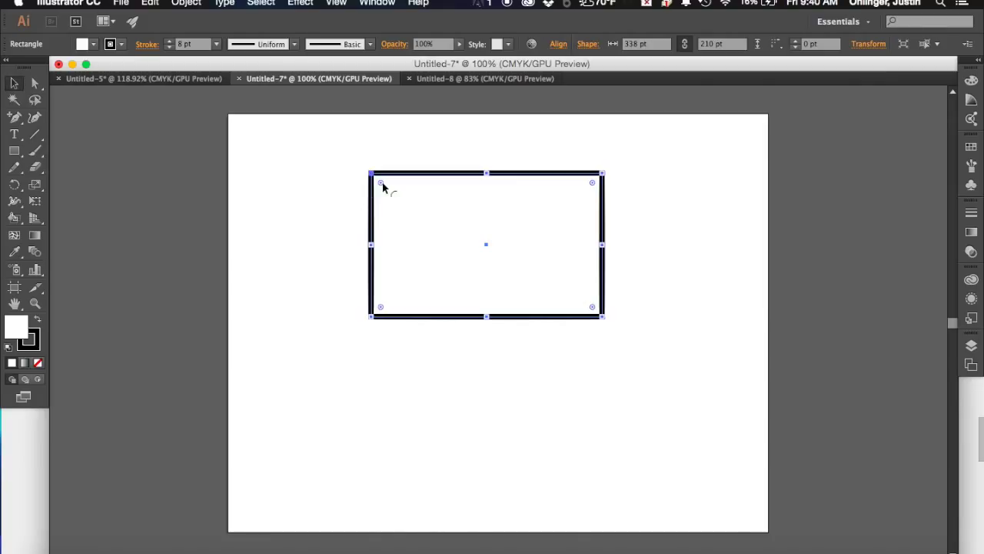
{"action": "mouse_move", "coordinate": [596, 403]}
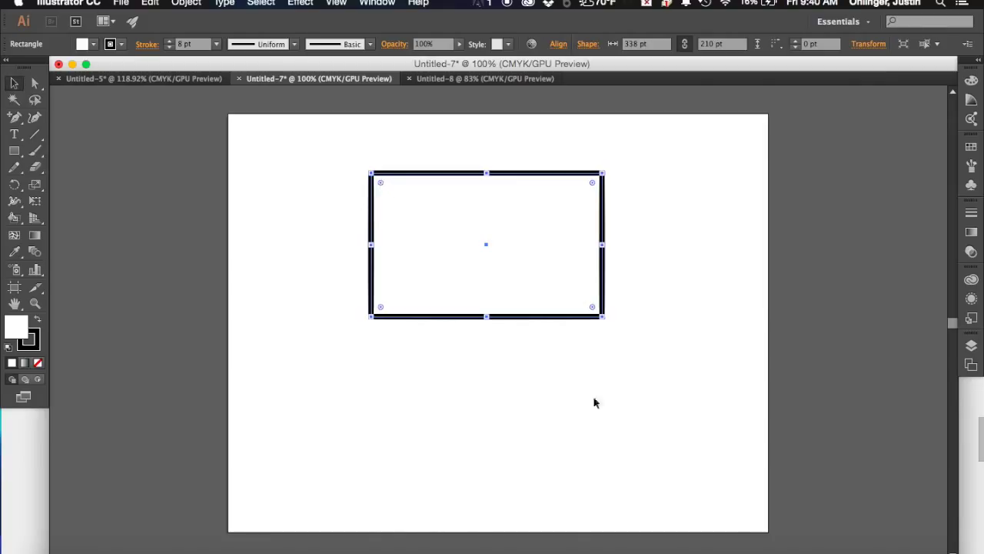
{"action": "mouse_move", "coordinate": [449, 244]}
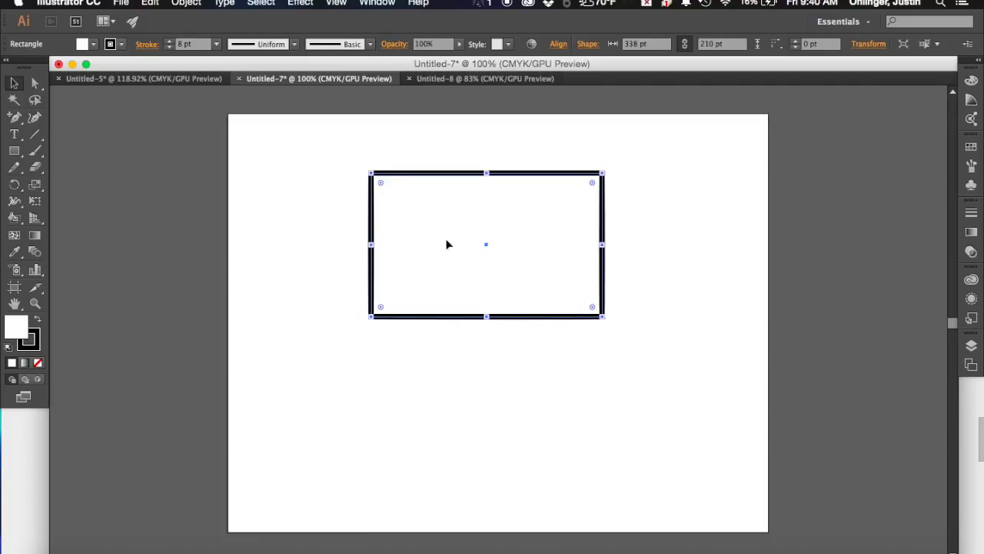
{"action": "mouse_move", "coordinate": [507, 201]}
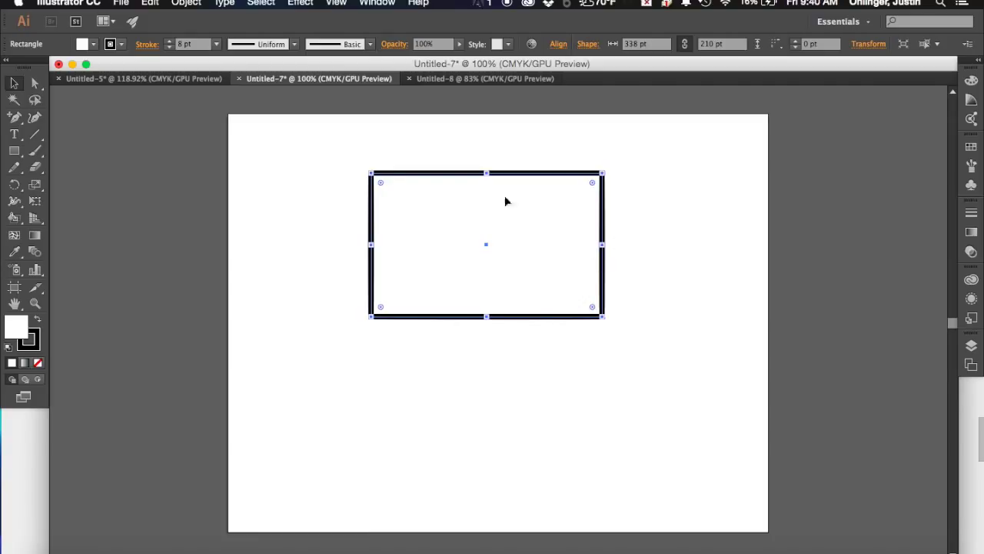
{"action": "mouse_move", "coordinate": [393, 194]}
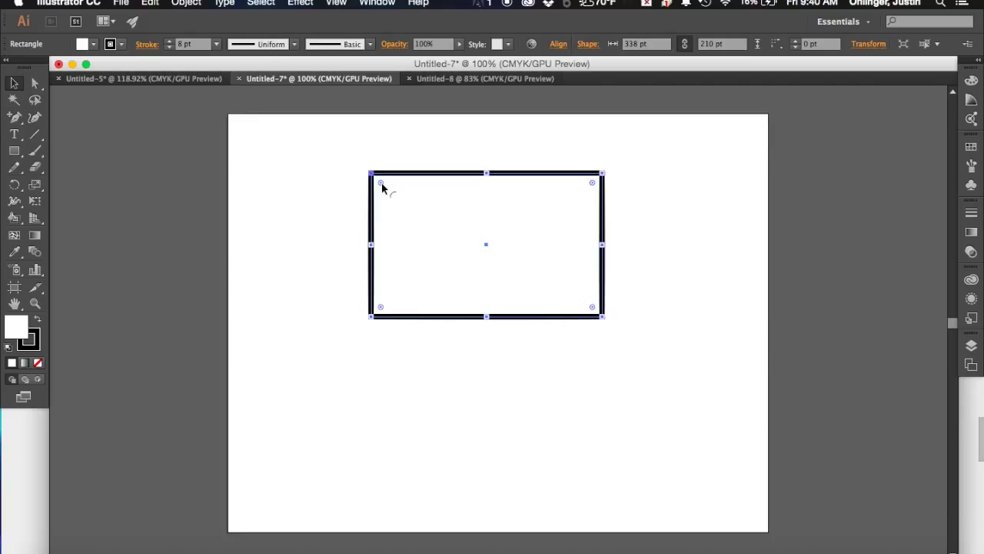
{"action": "left_click_drag", "start_coordinate": [381, 181], "coordinate": [383, 186]}
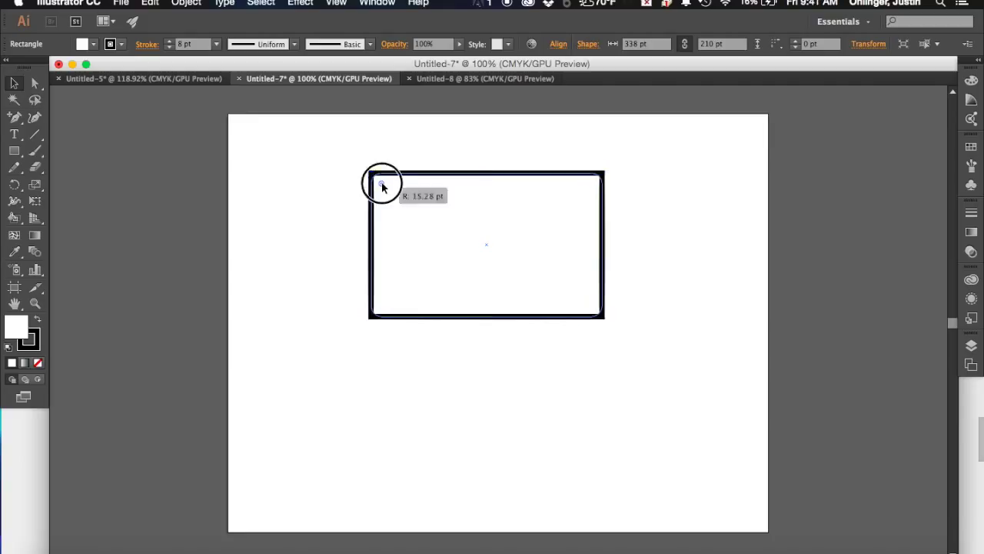
{"action": "left_click_drag", "start_coordinate": [381, 184], "coordinate": [396, 194]}
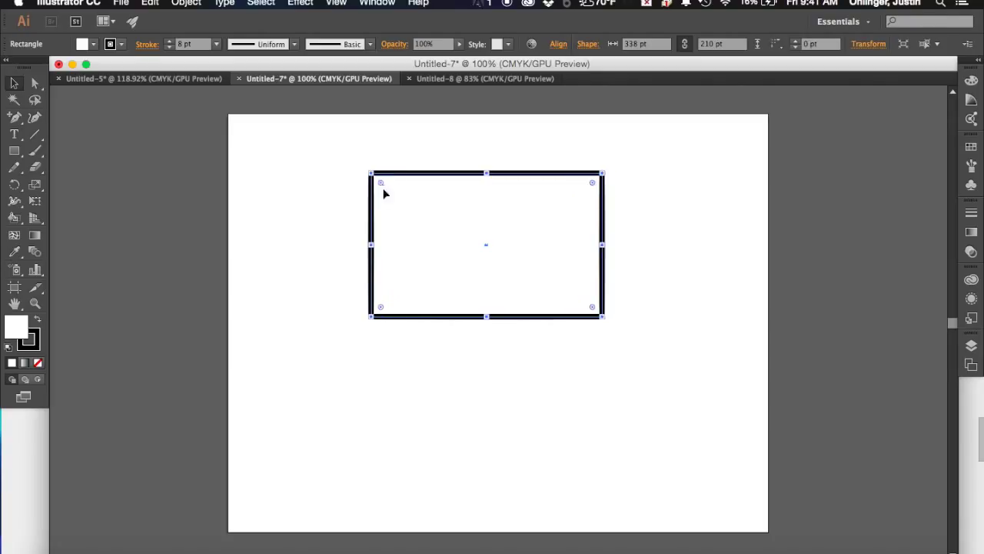
{"action": "mouse_move", "coordinate": [431, 240]}
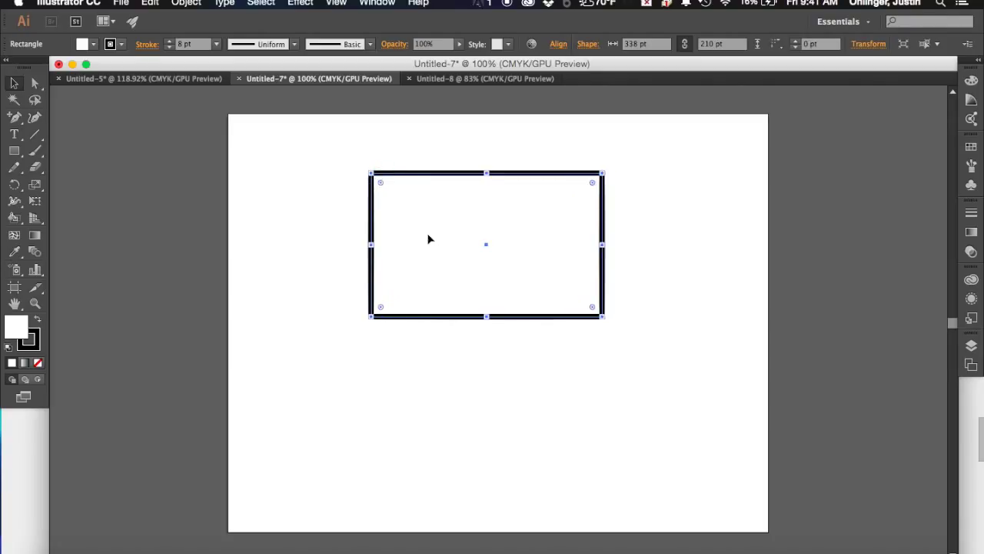
{"action": "left_click_drag", "start_coordinate": [486, 172], "coordinate": [486, 183]}
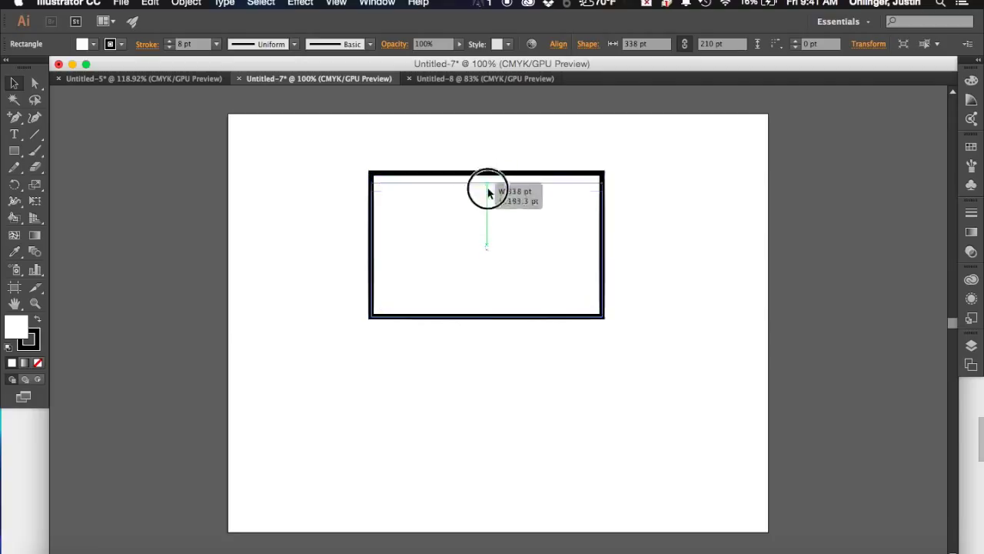
{"action": "left_click_drag", "start_coordinate": [486, 193], "coordinate": [487, 175]}
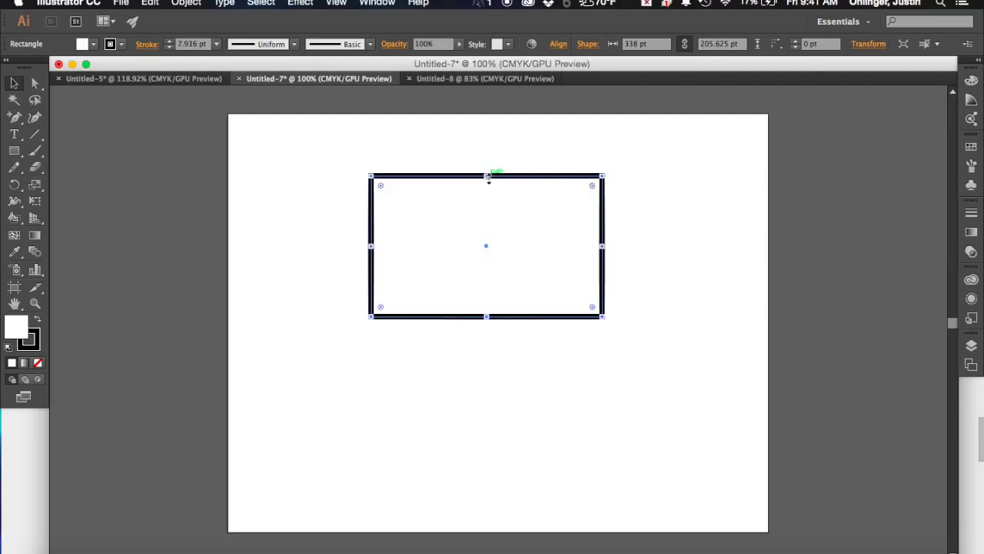
{"action": "mouse_move", "coordinate": [523, 277]}
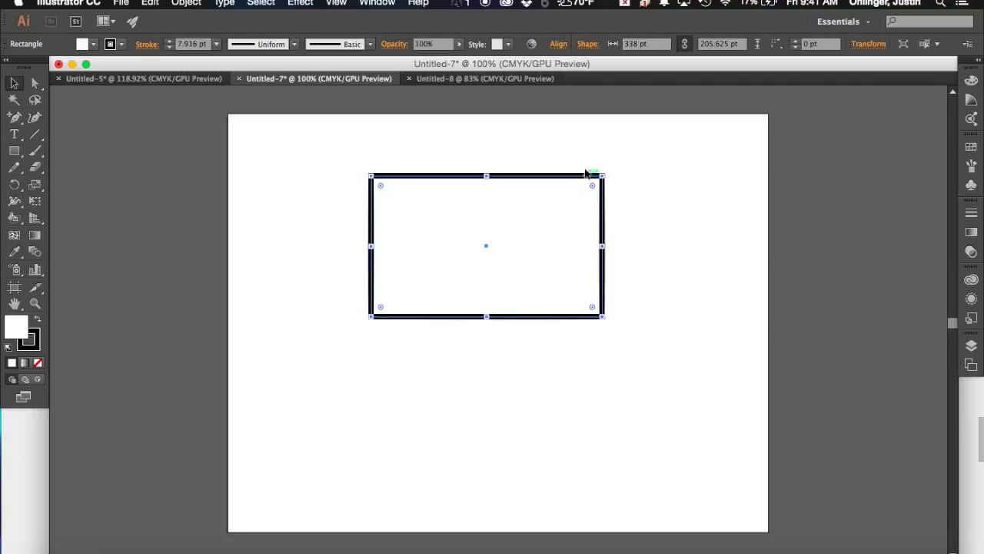
{"action": "left_click_drag", "start_coordinate": [592, 177], "coordinate": [594, 186]}
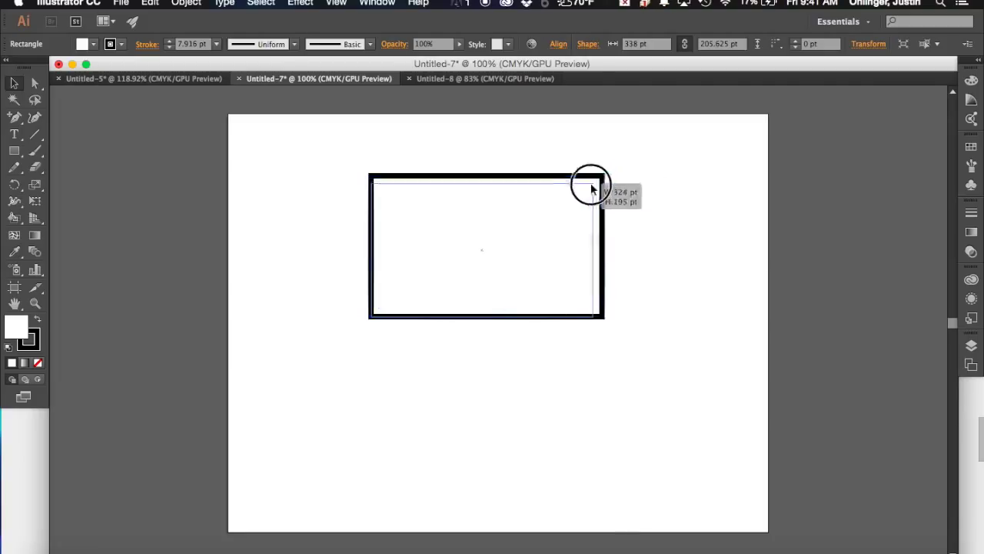
{"action": "left_click_drag", "start_coordinate": [593, 184], "coordinate": [608, 188]}
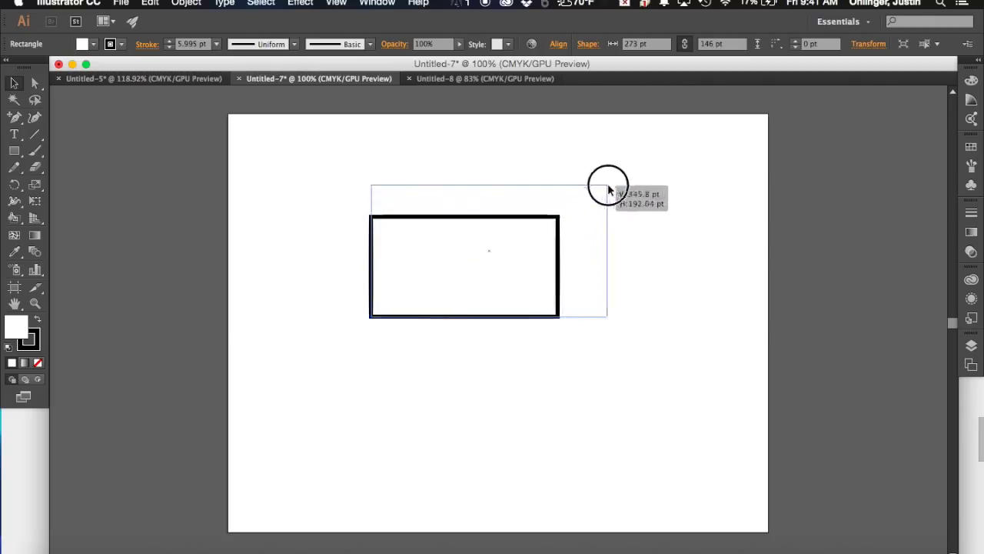
{"action": "left_click_drag", "start_coordinate": [607, 185], "coordinate": [622, 177]}
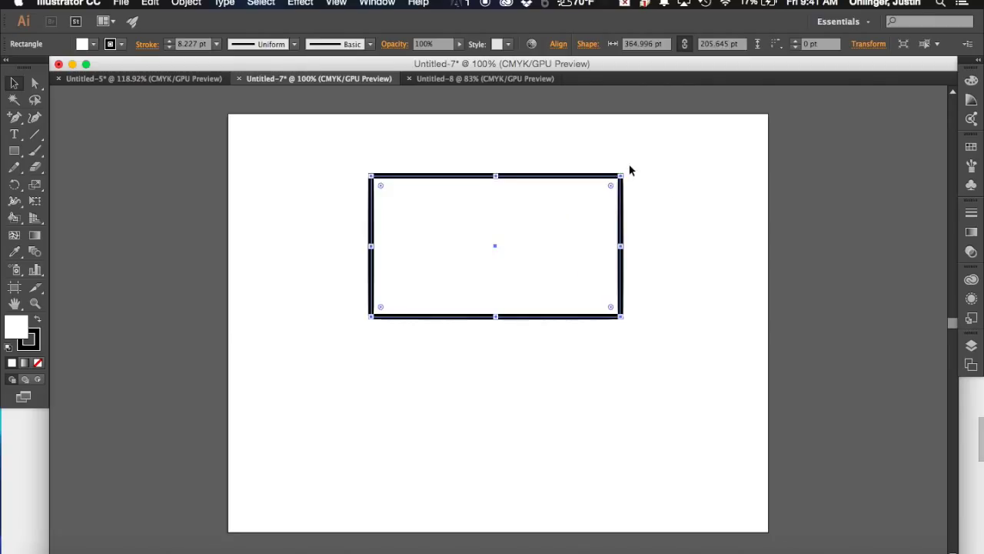
{"action": "mouse_move", "coordinate": [623, 200]}
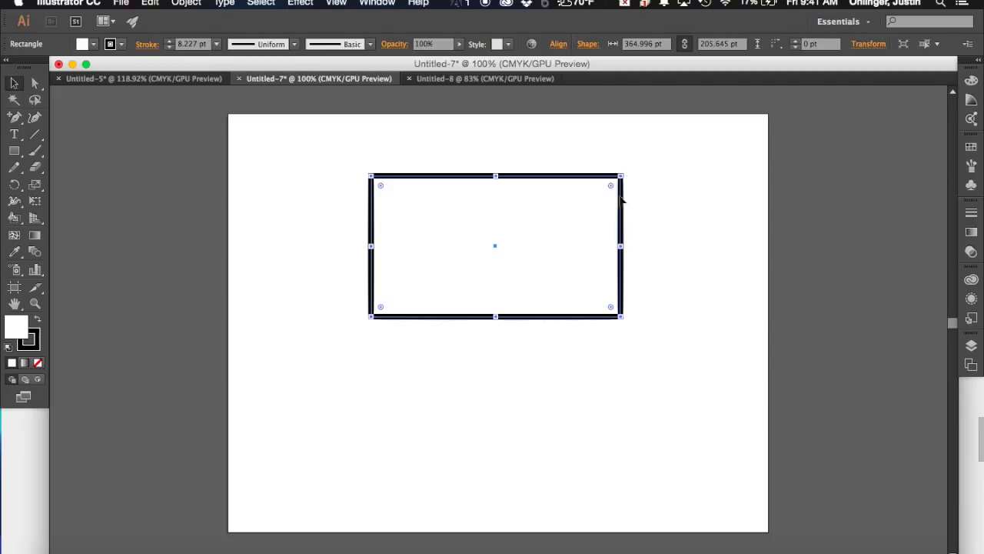
{"action": "mouse_move", "coordinate": [625, 189]}
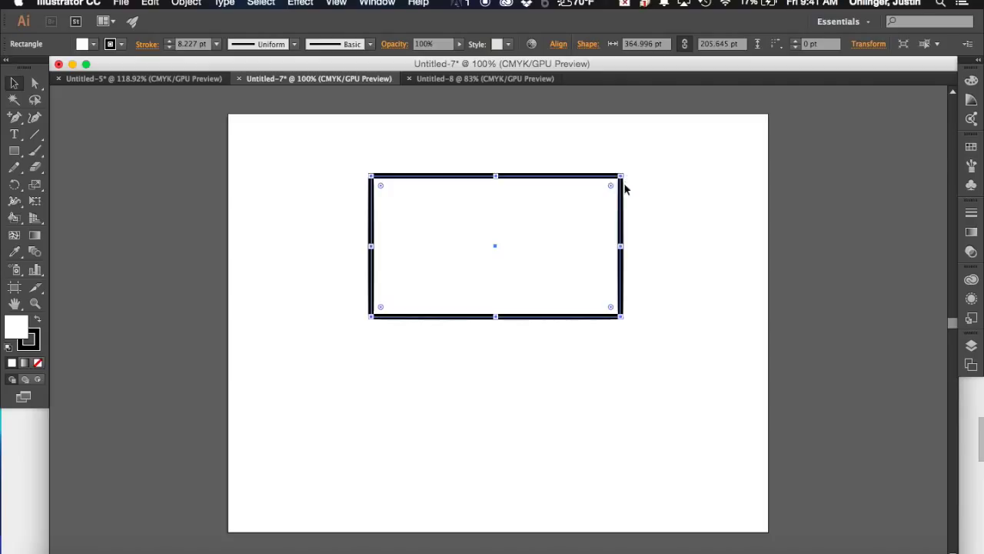
{"action": "mouse_move", "coordinate": [631, 188]}
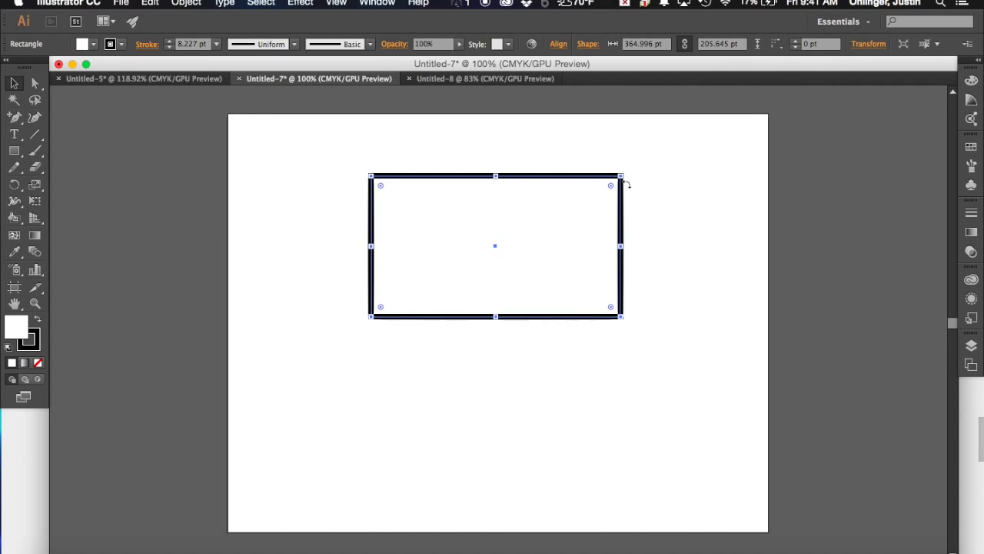
{"action": "left_click_drag", "start_coordinate": [623, 184], "coordinate": [515, 300]}
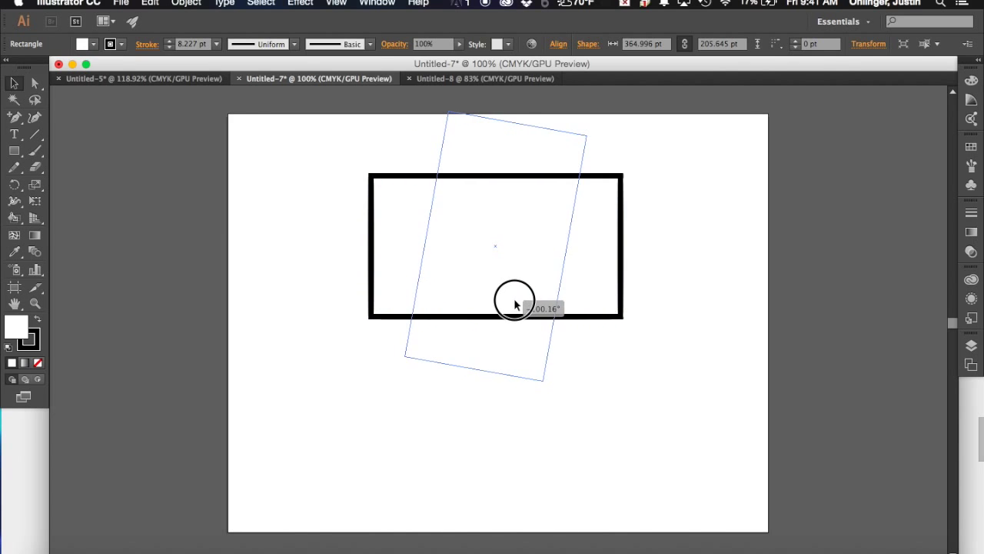
{"action": "left_click_drag", "start_coordinate": [515, 300], "coordinate": [572, 223]}
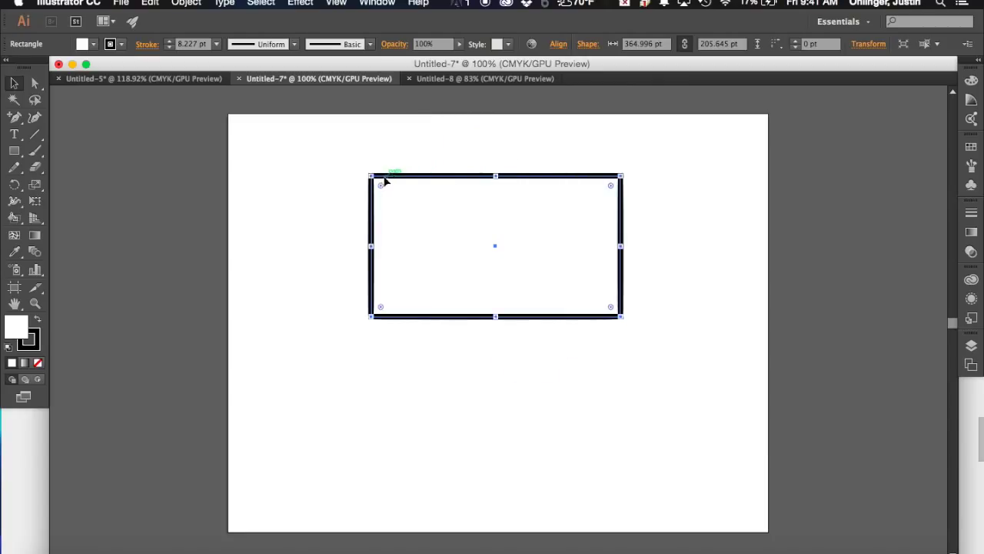
{"action": "mouse_move", "coordinate": [474, 259]}
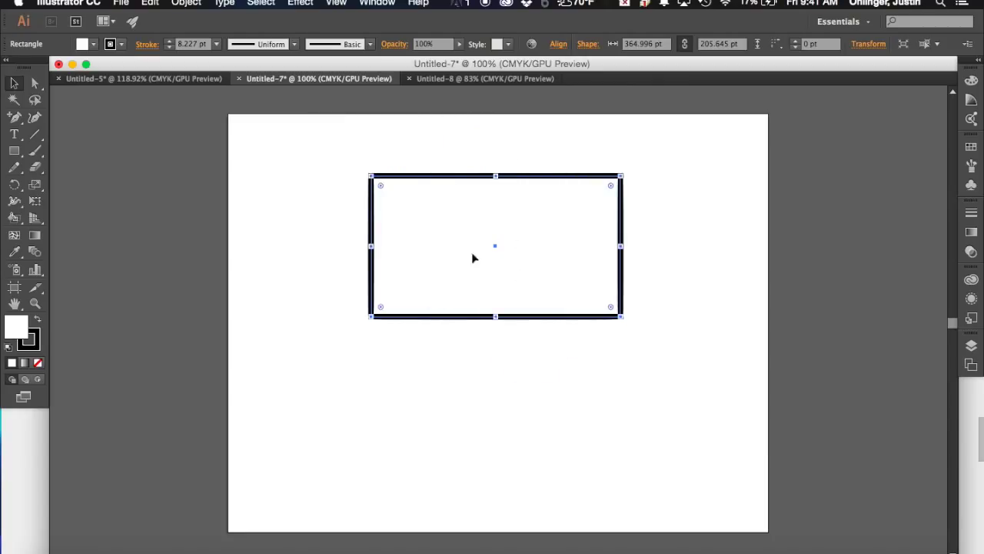
{"action": "mouse_move", "coordinate": [342, 265]}
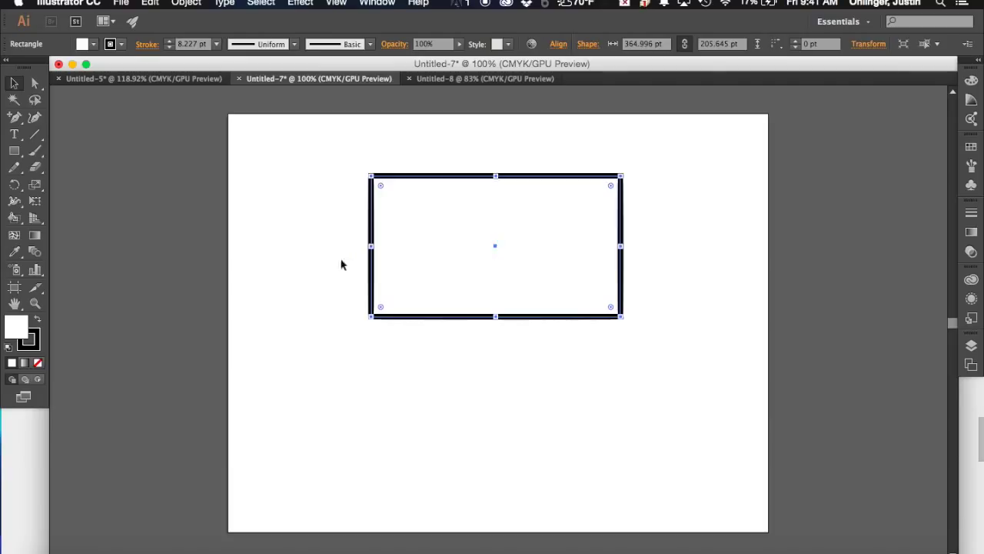
{"action": "mouse_move", "coordinate": [160, 336]}
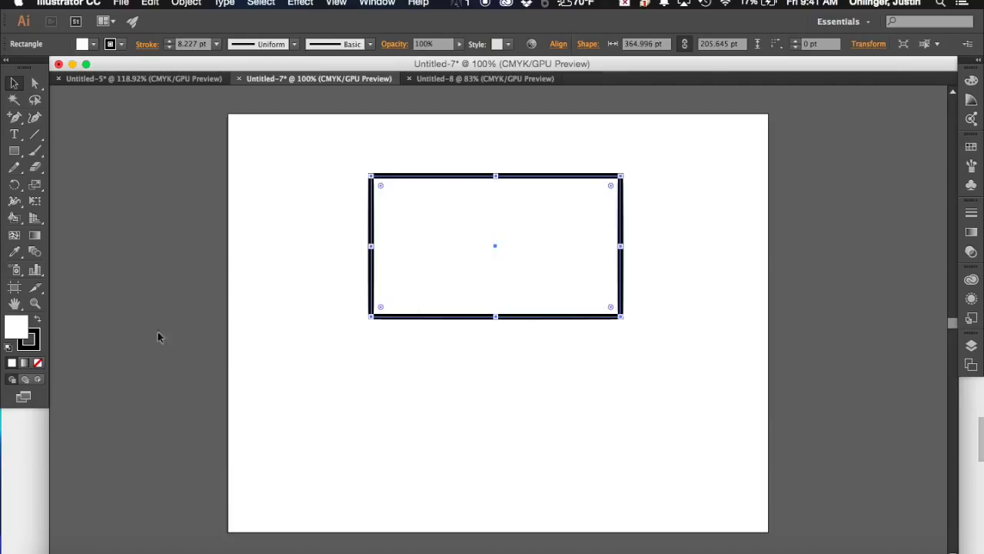
{"action": "mouse_move", "coordinate": [302, 291]}
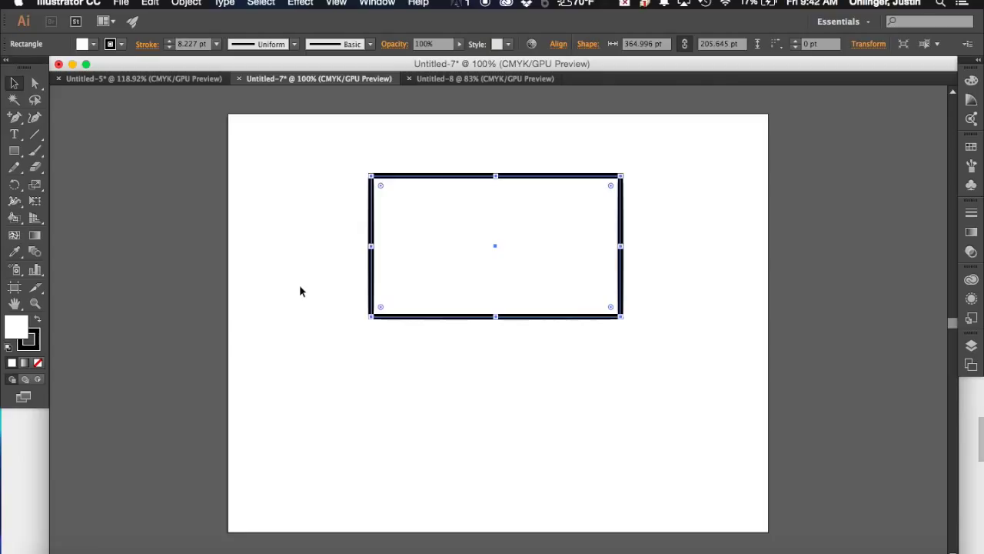
{"action": "mouse_move", "coordinate": [135, 223]}
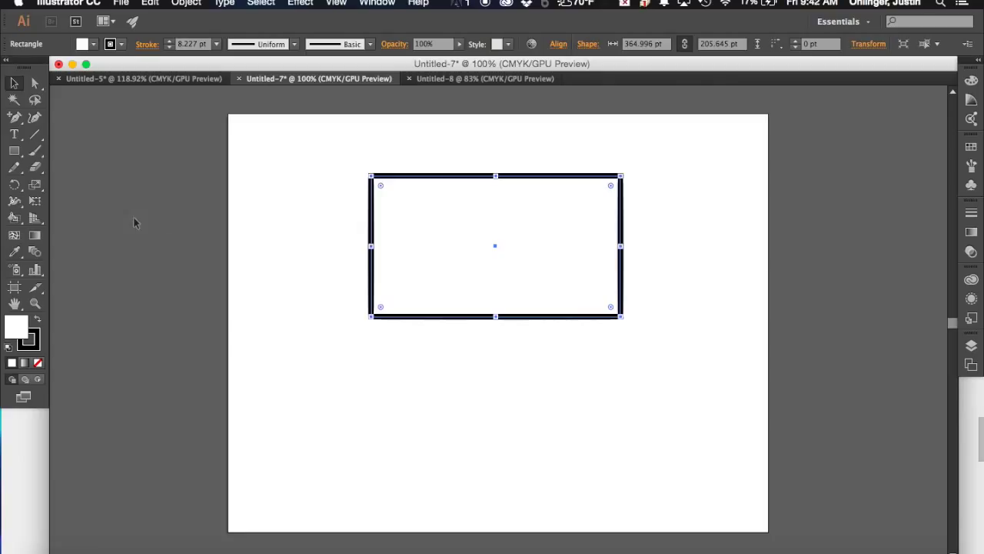
Step: Draw a three-sided polygon with the Polygon tool below the rectangle's lower right corner
{"action": "left_click", "coordinate": [13, 151]}
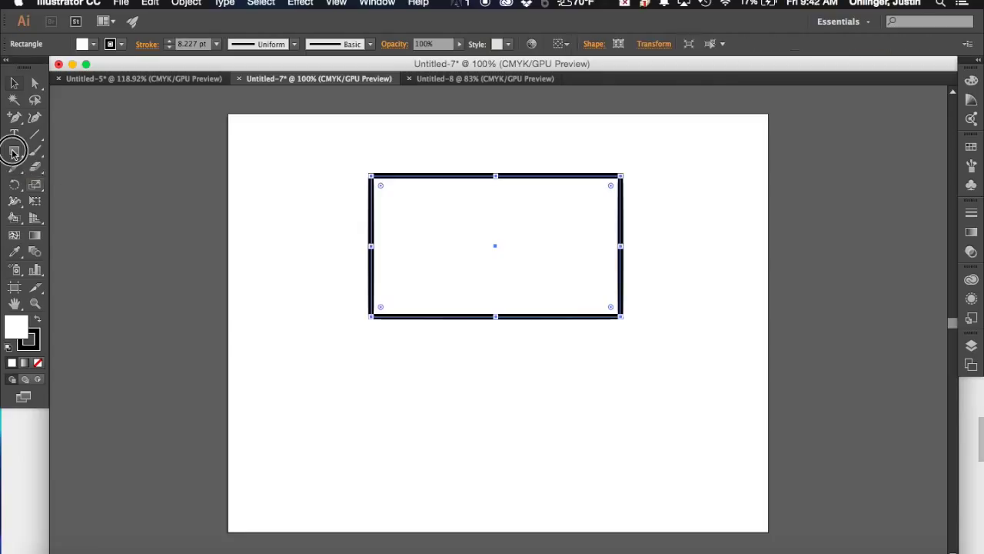
{"action": "left_click", "coordinate": [13, 151]}
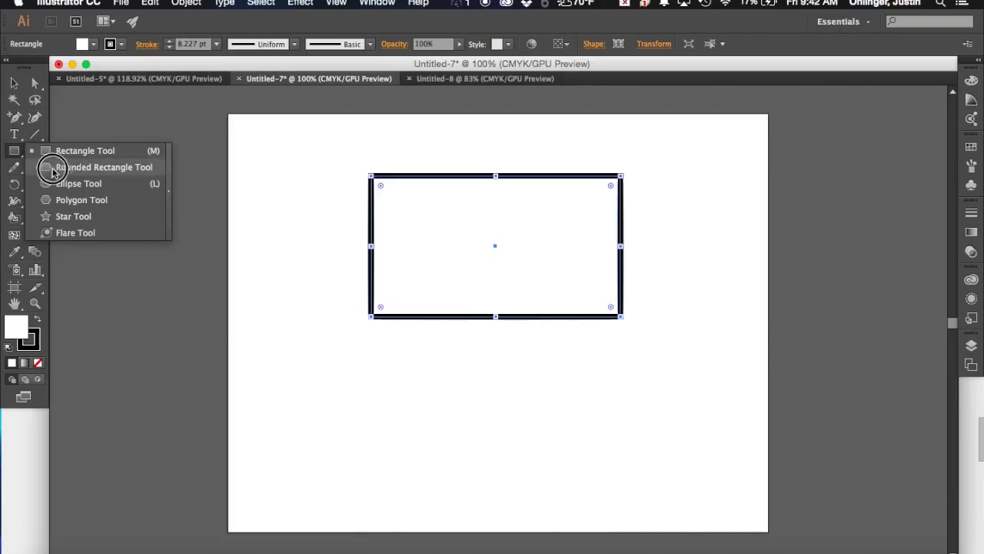
{"action": "mouse_move", "coordinate": [69, 200]}
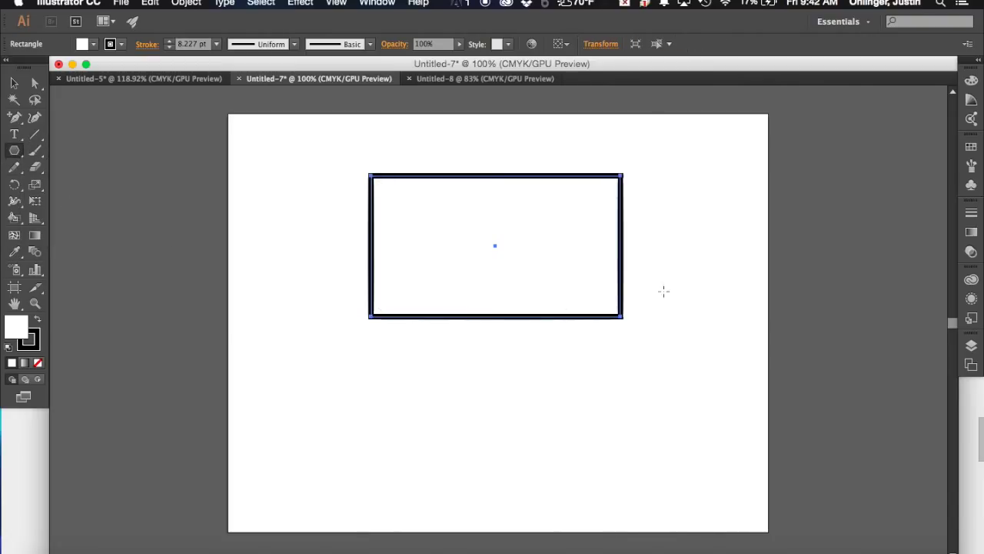
{"action": "left_click_drag", "start_coordinate": [536, 315], "coordinate": [600, 439]}
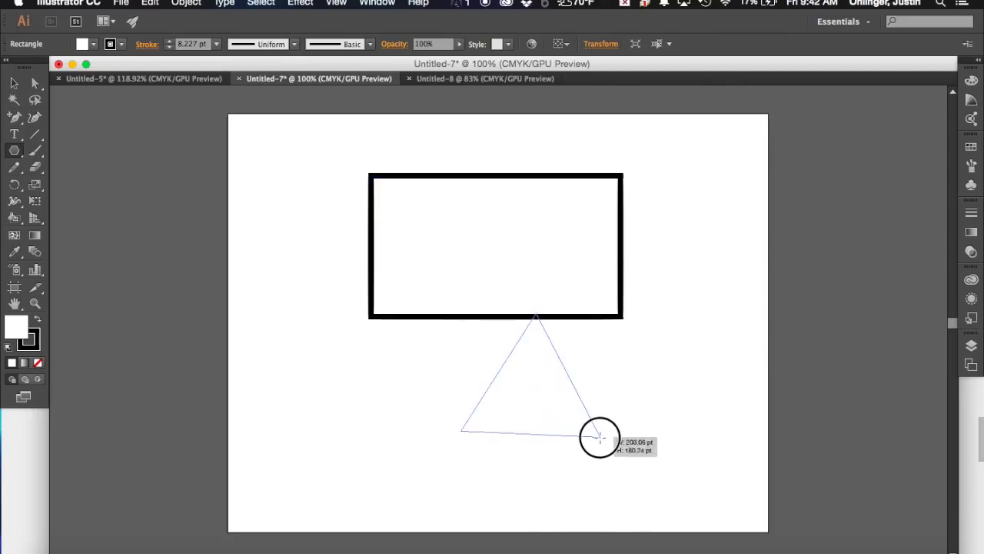
{"action": "left_click_drag", "start_coordinate": [600, 437], "coordinate": [592, 427]}
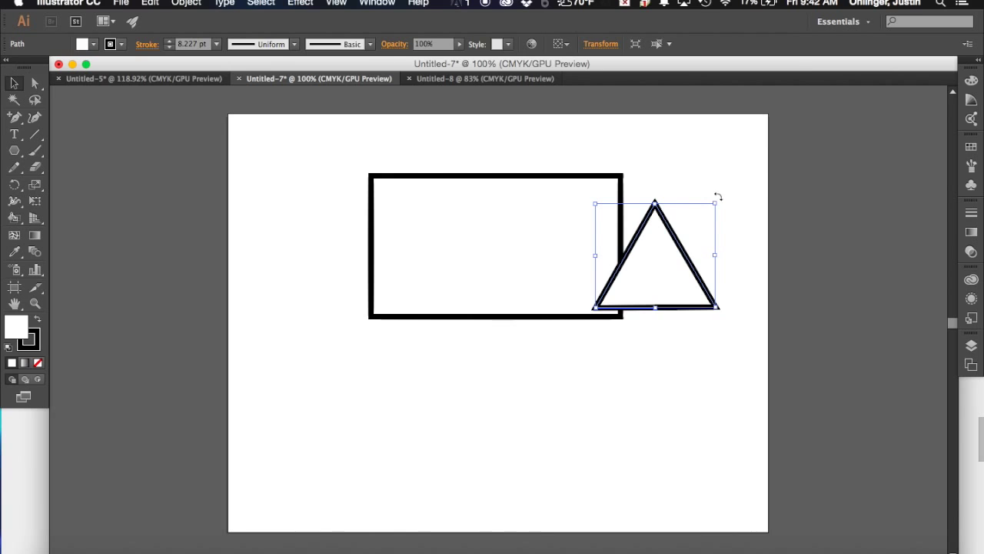
Step: Rotate the triangle 90° to point right and line it up against the rectangle's right end
{"action": "left_click_drag", "start_coordinate": [717, 197], "coordinate": [731, 208]}
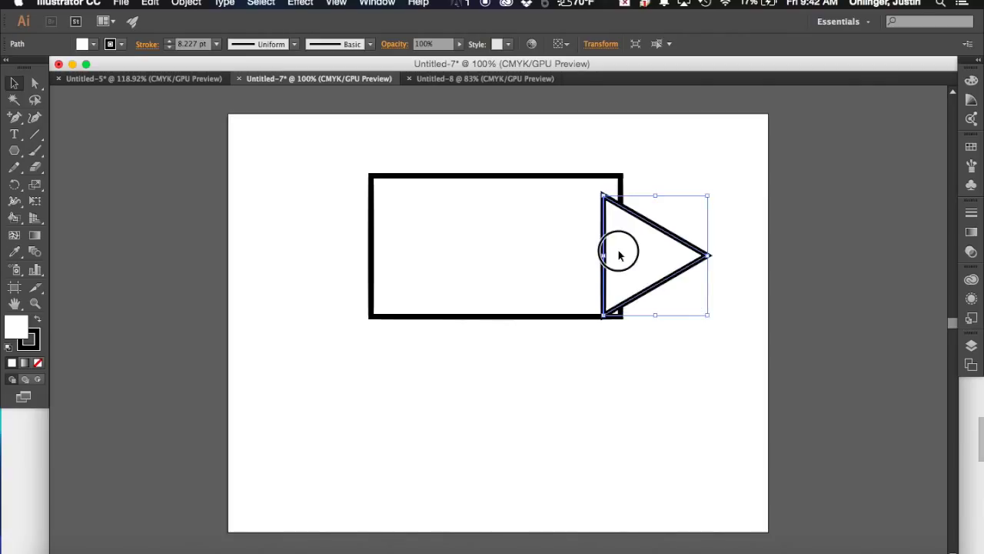
{"action": "left_click_drag", "start_coordinate": [619, 256], "coordinate": [634, 240]}
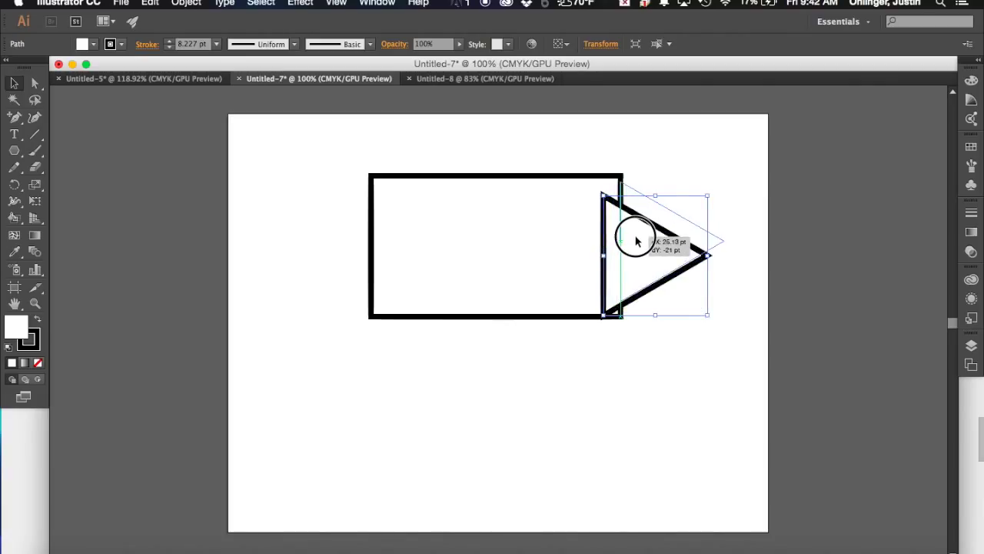
{"action": "left_click_drag", "start_coordinate": [634, 234], "coordinate": [644, 240]}
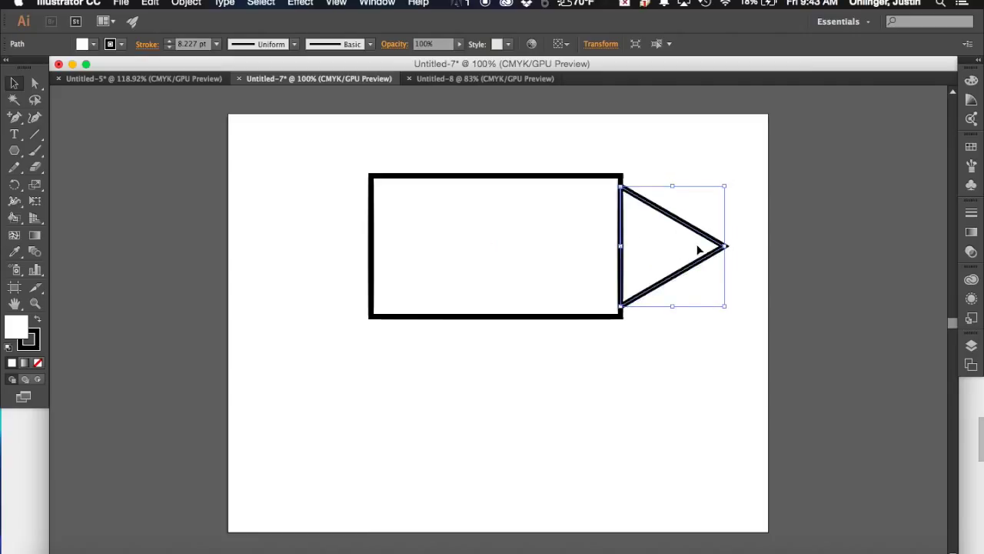
{"action": "mouse_move", "coordinate": [730, 307]}
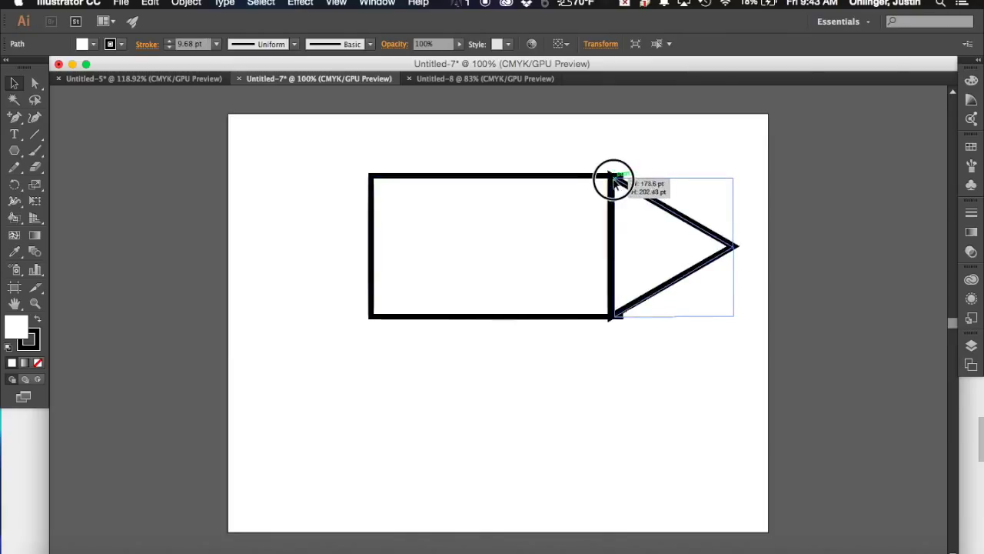
Step: Enlarge the triangle to the rectangle's full height and snap it flush to the right edge
{"action": "left_click_drag", "start_coordinate": [613, 179], "coordinate": [669, 248]}
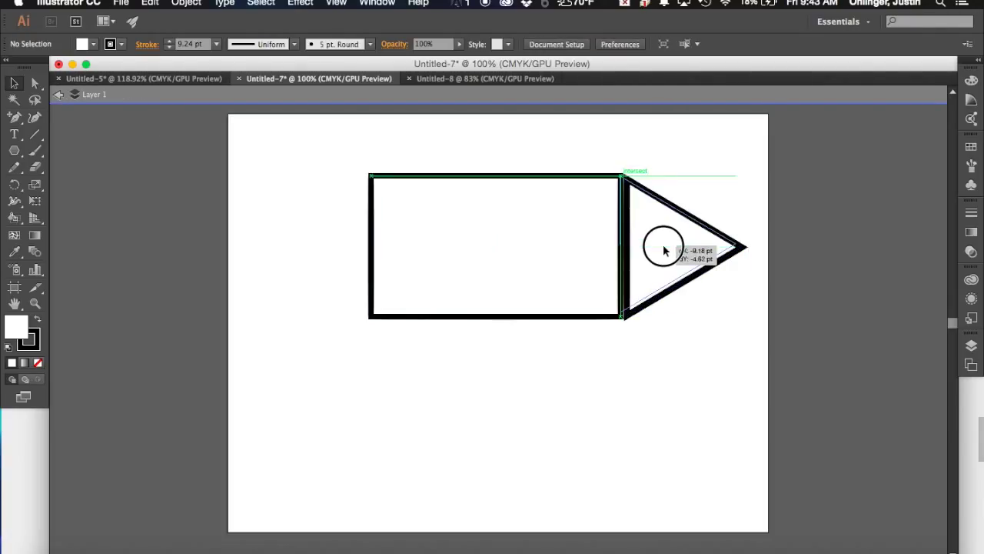
{"action": "left_click", "coordinate": [664, 249]}
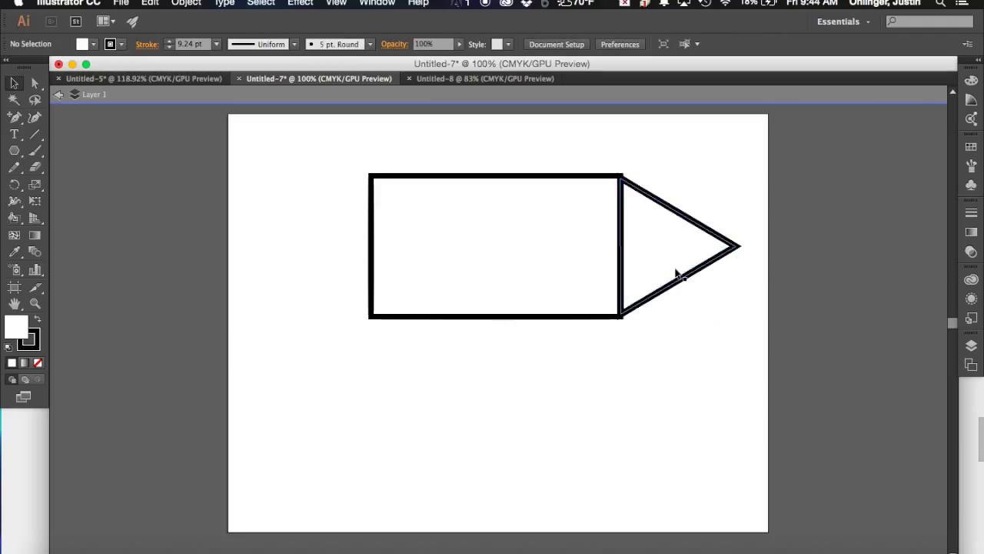
{"action": "left_click", "coordinate": [678, 399]}
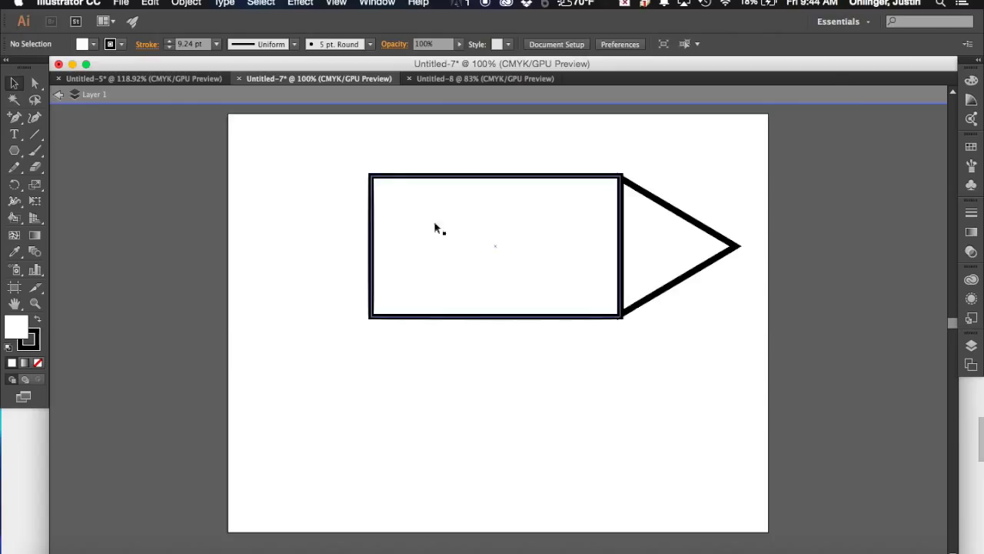
{"action": "mouse_move", "coordinate": [430, 232]}
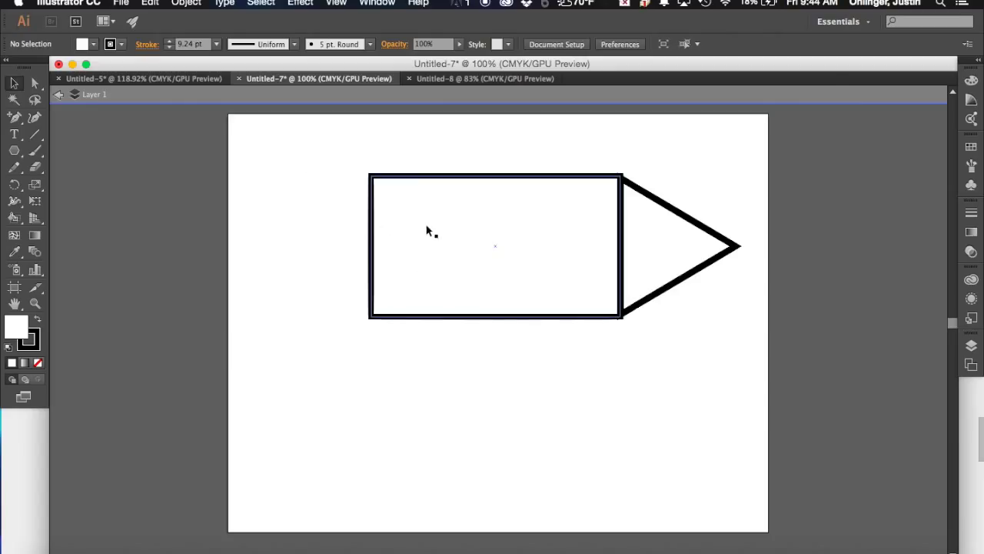
{"action": "left_click", "coordinate": [332, 156]}
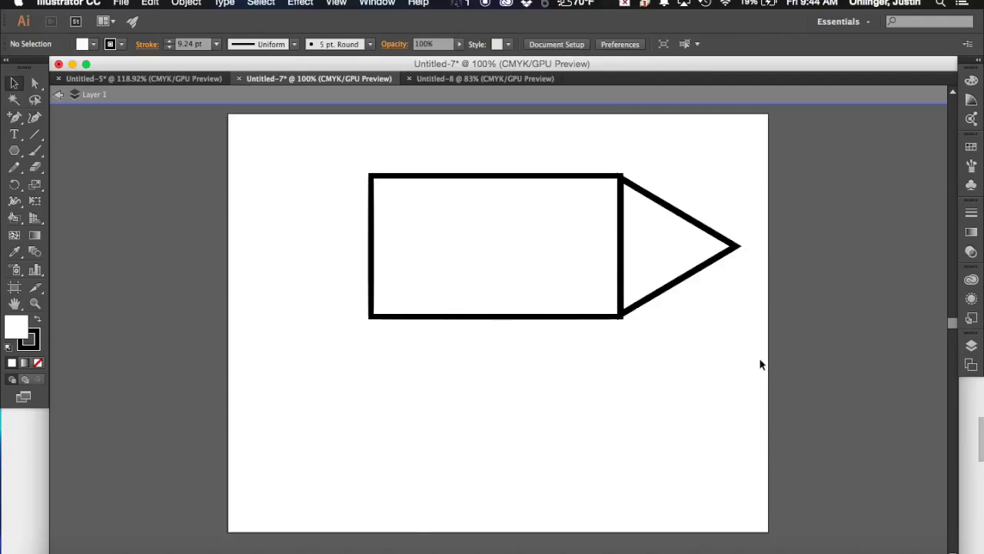
{"action": "left_click", "coordinate": [649, 239]}
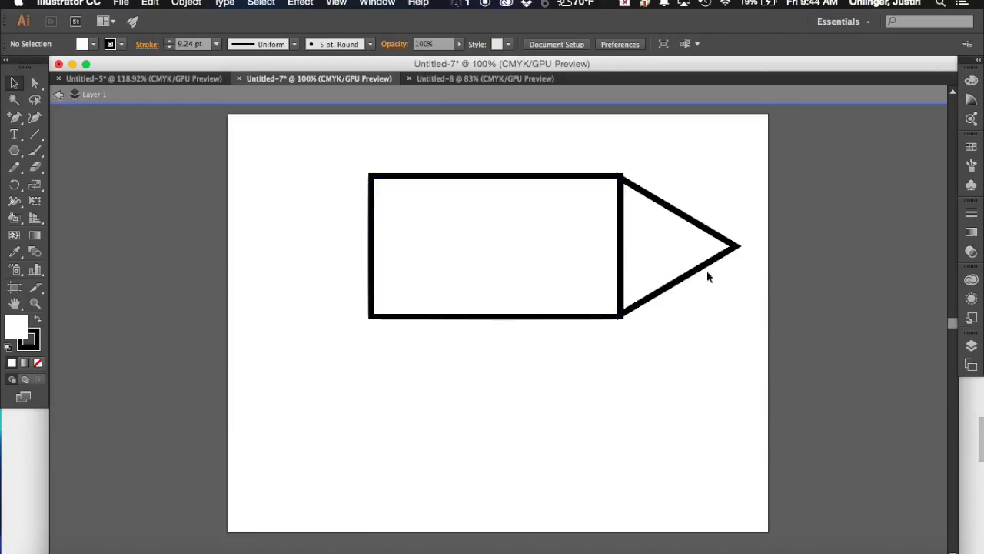
{"action": "left_click", "coordinate": [680, 246]}
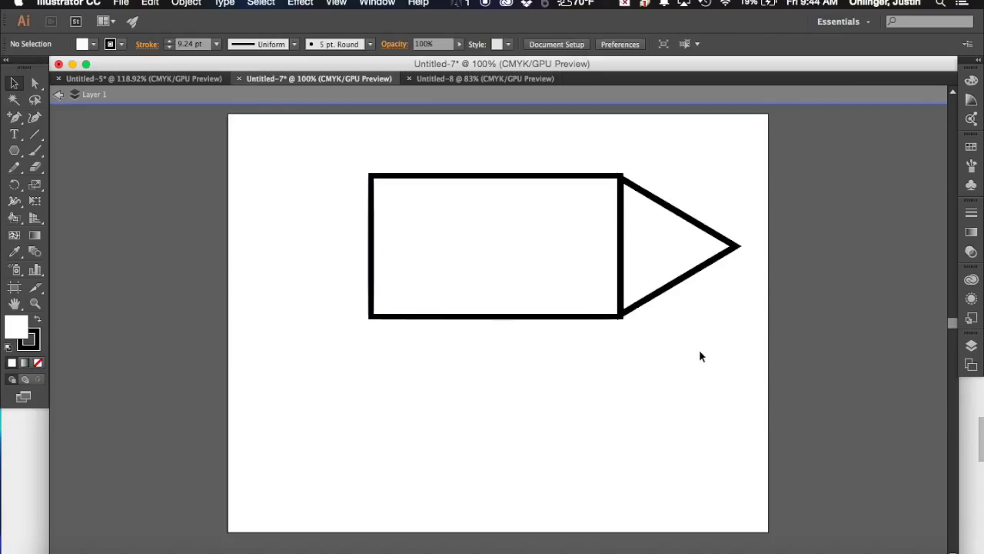
{"action": "left_click", "coordinate": [677, 254]}
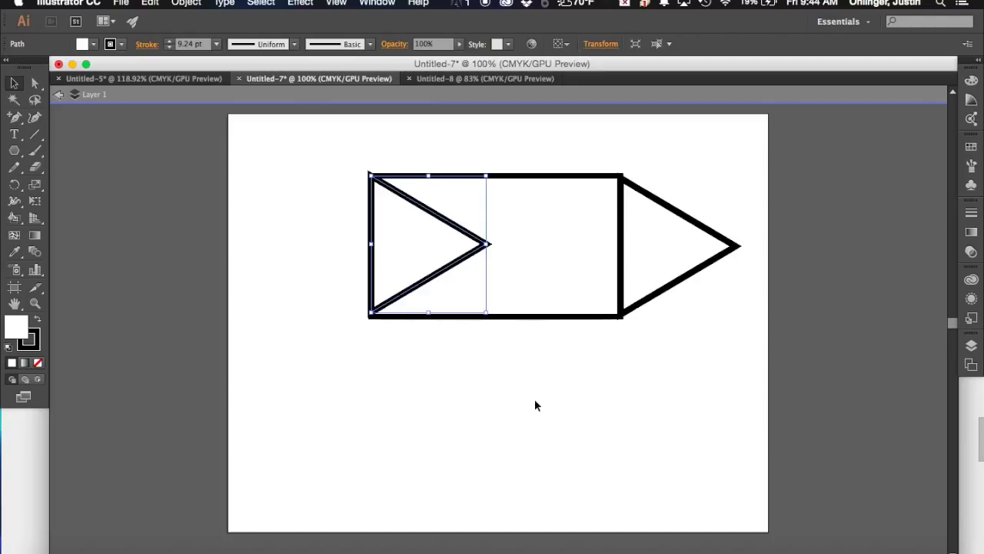
{"action": "mouse_move", "coordinate": [643, 379]}
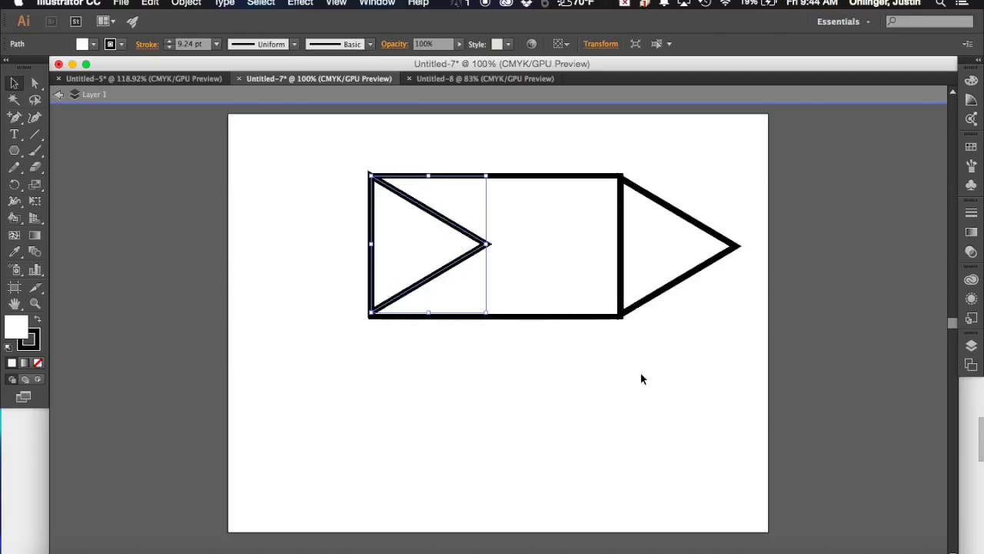
{"action": "mouse_move", "coordinate": [292, 255]}
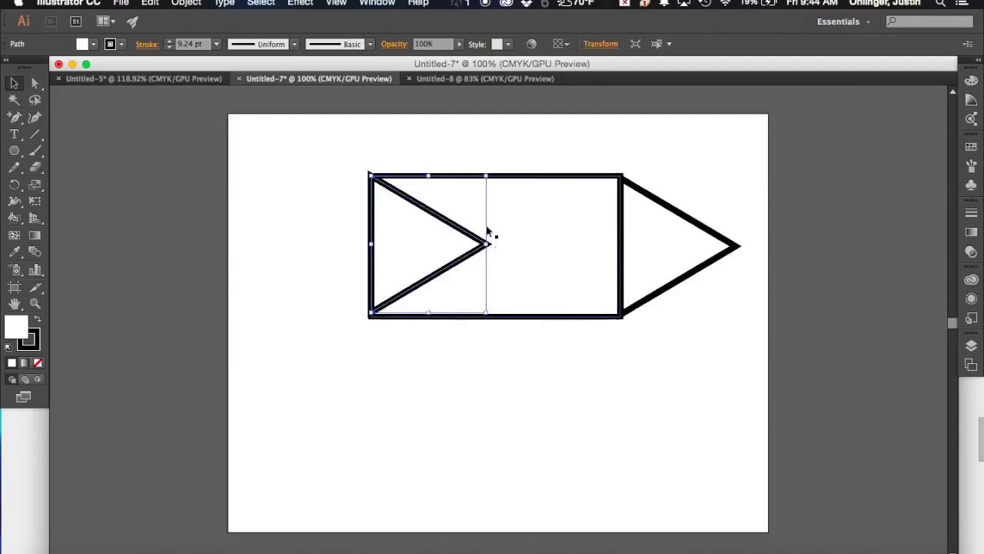
{"action": "mouse_move", "coordinate": [438, 304]}
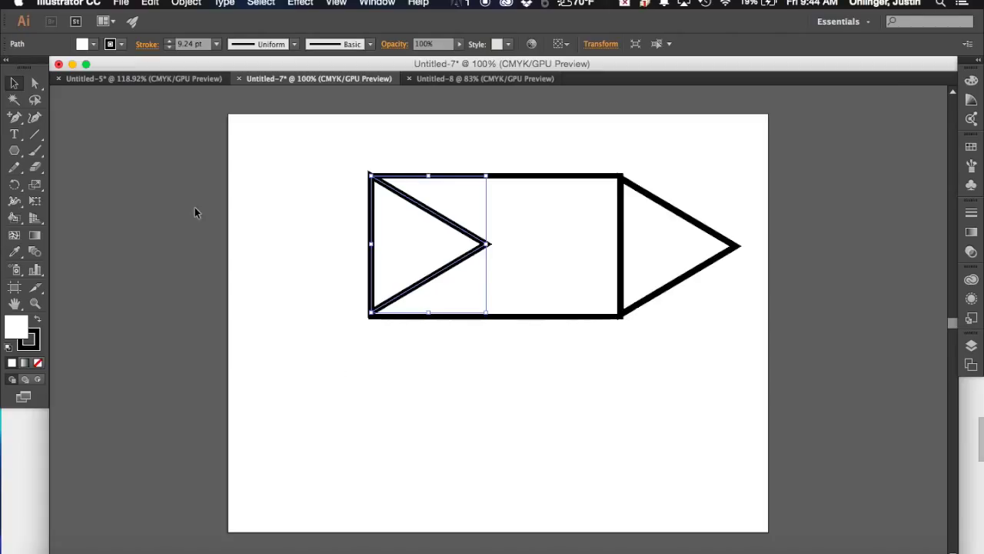
{"action": "mouse_move", "coordinate": [132, 184]}
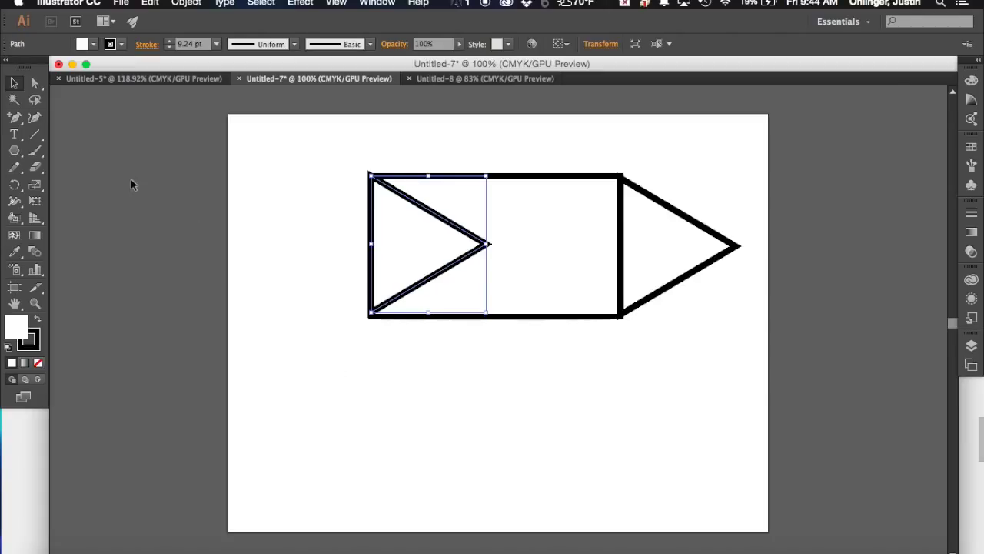
{"action": "mouse_move", "coordinate": [484, 326]}
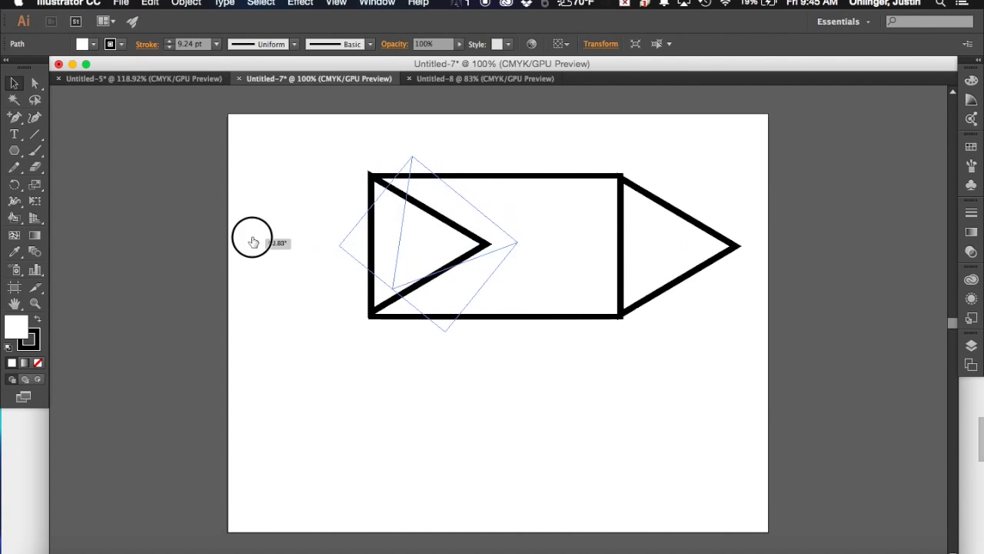
Step: Rotate the copied triangle 180° so it points left against the rectangle's left edge
{"action": "left_click_drag", "start_coordinate": [254, 243], "coordinate": [366, 162]}
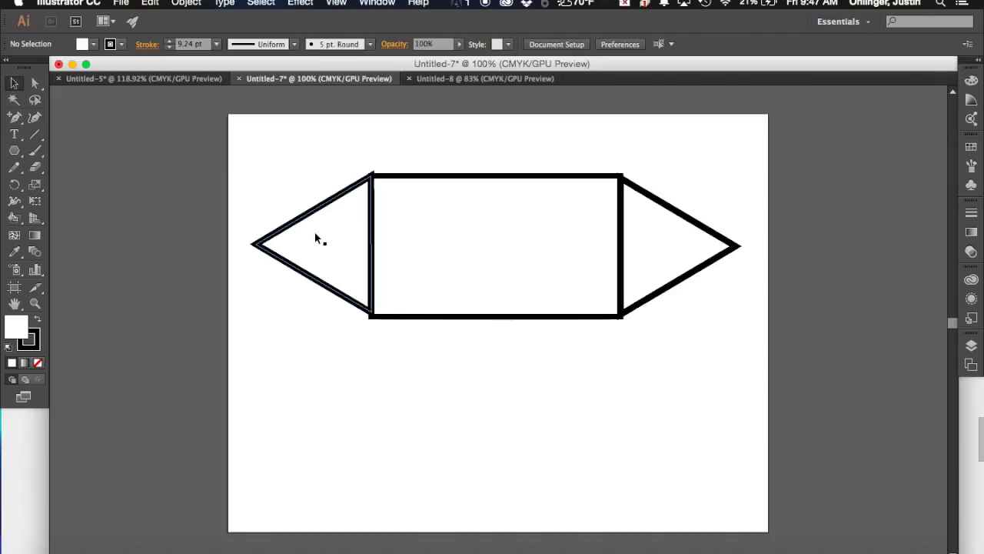
Step: Slide the left and right triangles inward so their bases overlap the rectangle's ends
{"action": "left_click", "coordinate": [320, 238]}
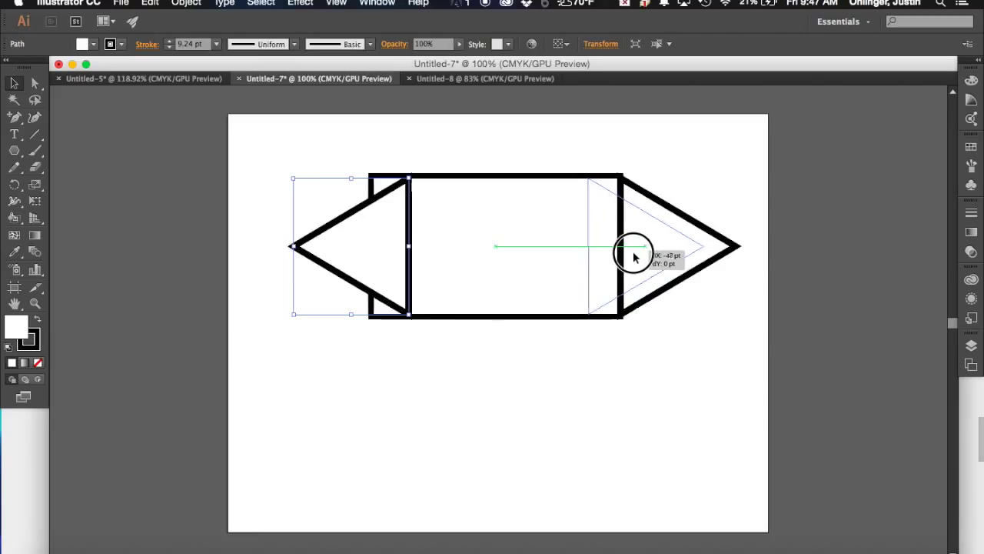
{"action": "left_click_drag", "start_coordinate": [634, 253], "coordinate": [629, 255]}
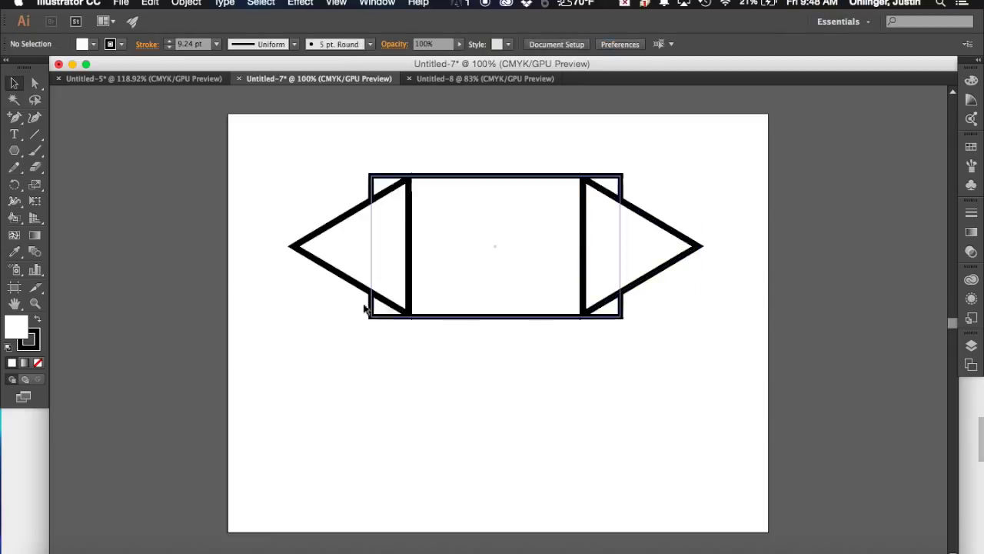
{"action": "mouse_move", "coordinate": [408, 268]}
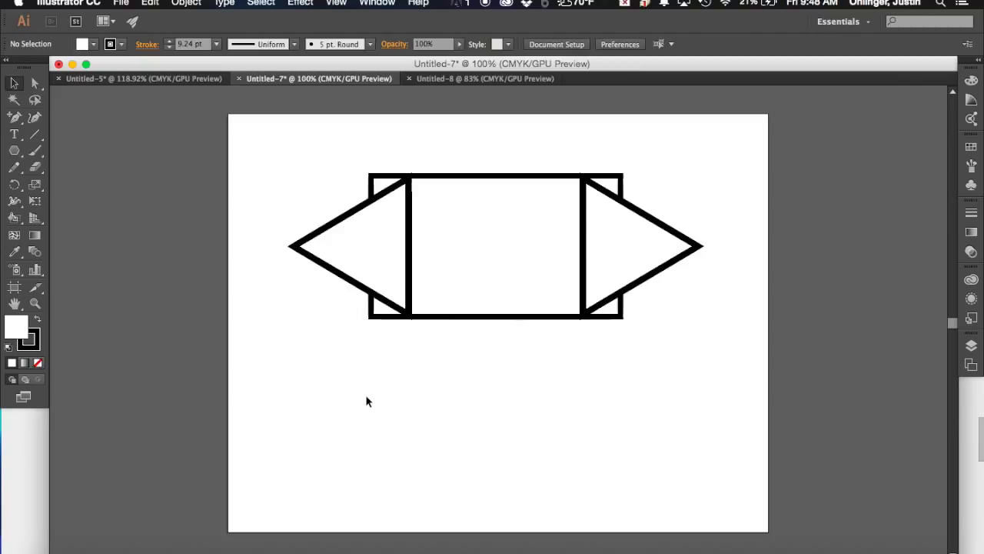
{"action": "mouse_move", "coordinate": [314, 314]}
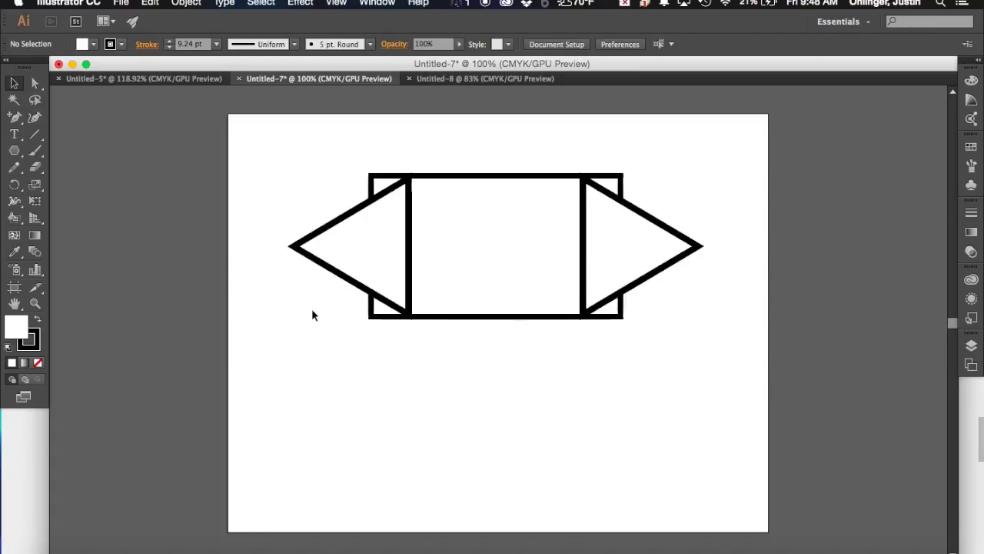
{"action": "mouse_move", "coordinate": [295, 168]}
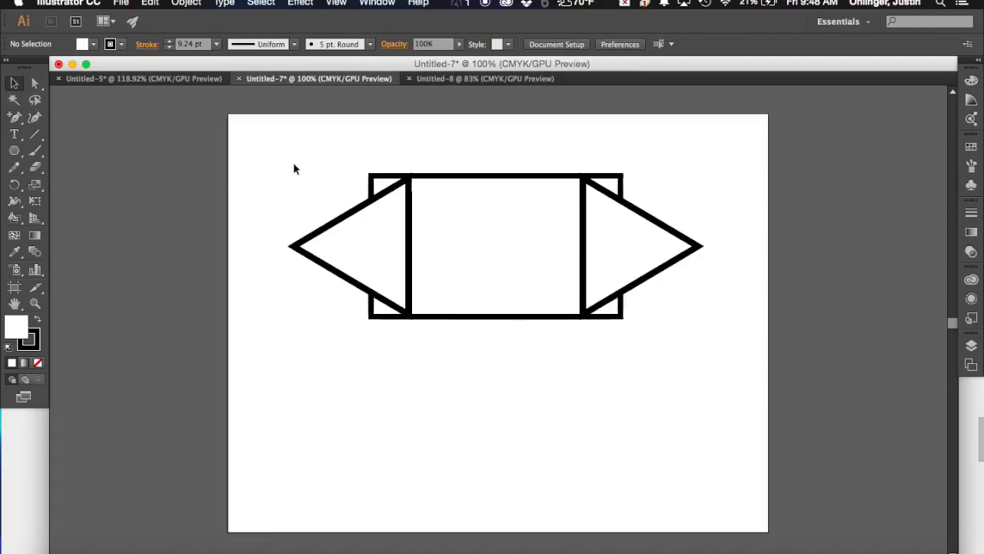
{"action": "mouse_move", "coordinate": [268, 148]}
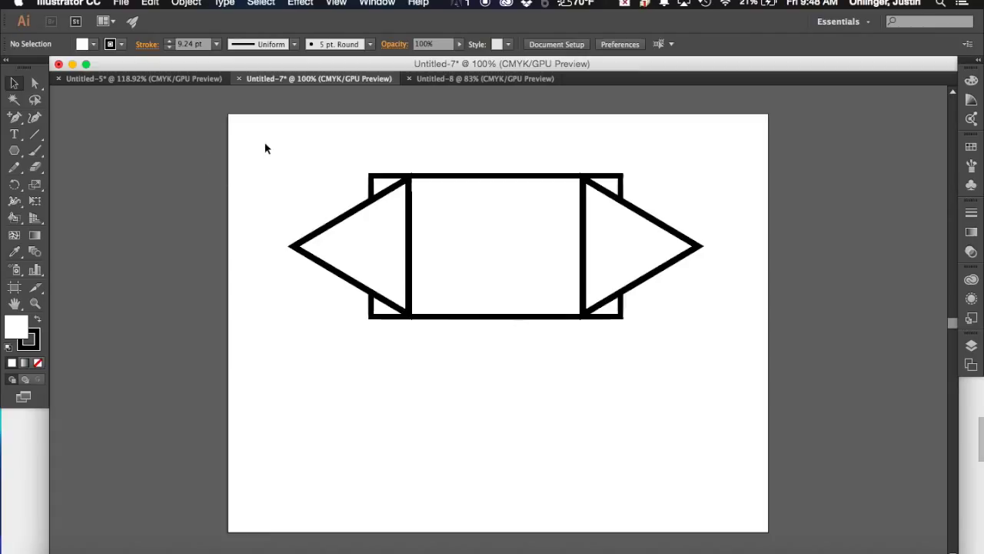
{"action": "mouse_move", "coordinate": [289, 166]}
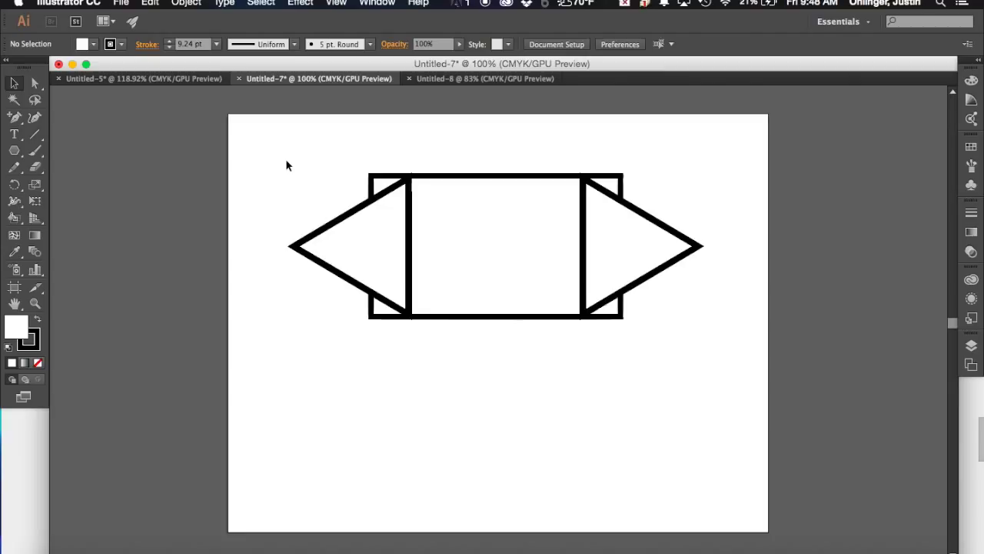
{"action": "mouse_move", "coordinate": [260, 143]}
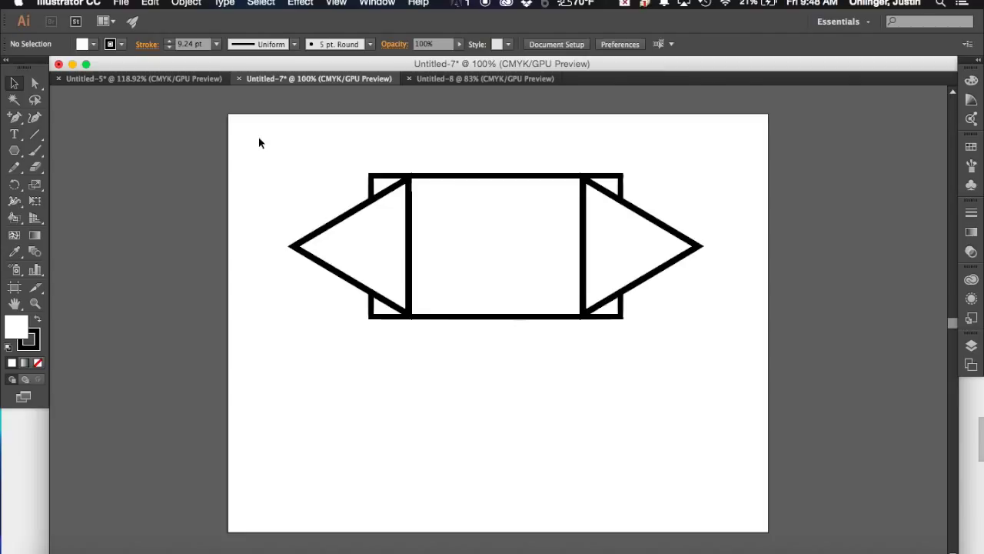
{"action": "left_click", "coordinate": [407, 185]}
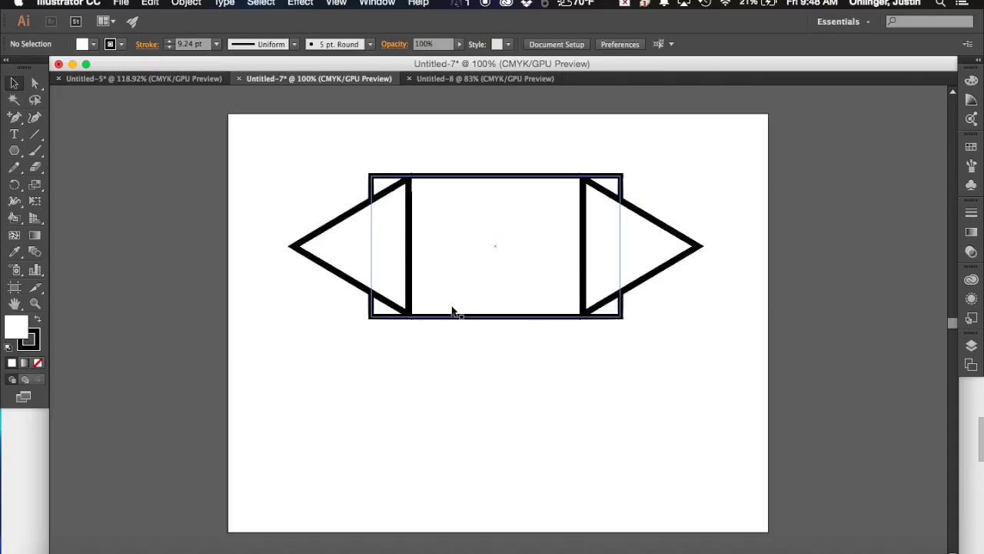
{"action": "left_click", "coordinate": [461, 362]}
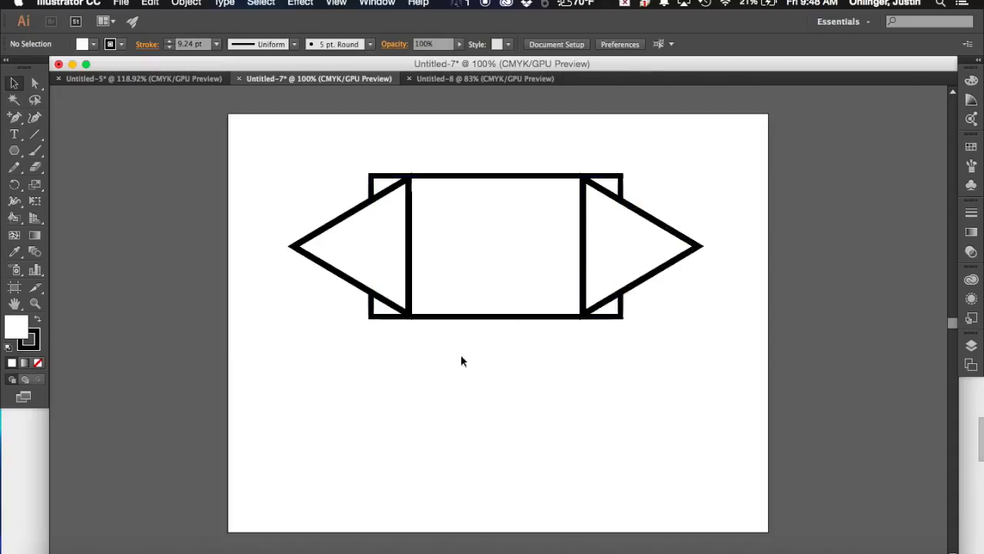
{"action": "mouse_move", "coordinate": [285, 167]}
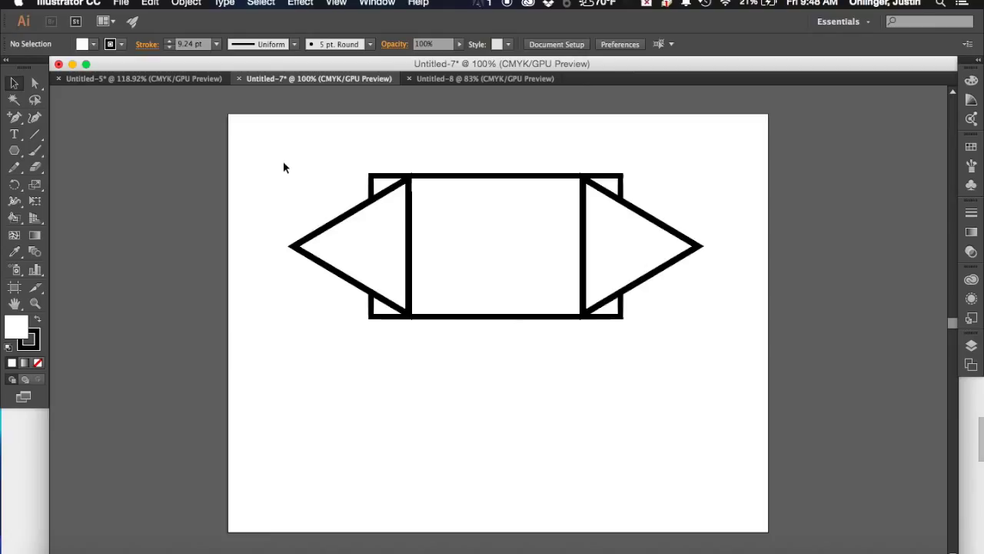
{"action": "mouse_move", "coordinate": [12, 85]}
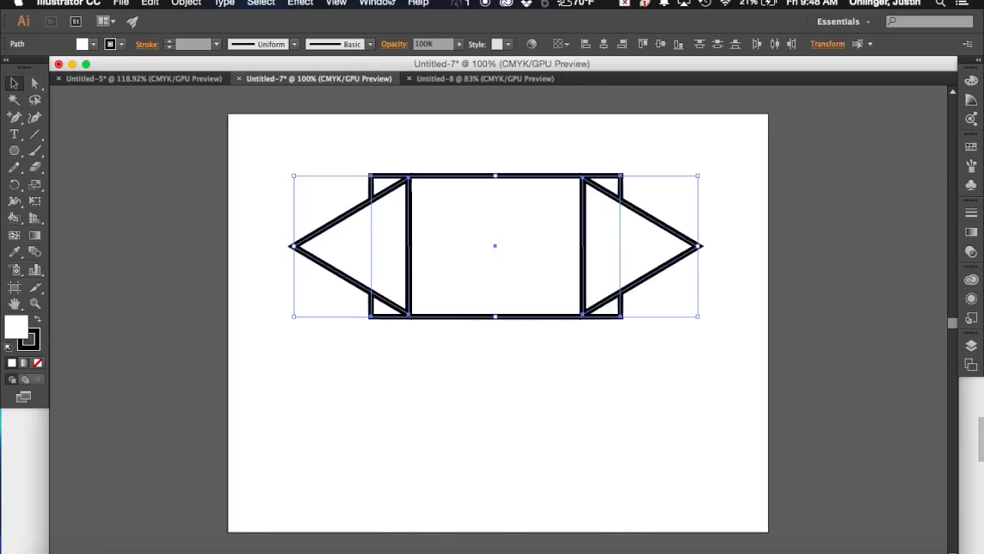
Step: Bring up the Pathfinder panel from the Window menu with all three shapes ready
{"action": "left_click", "coordinate": [377, 3]}
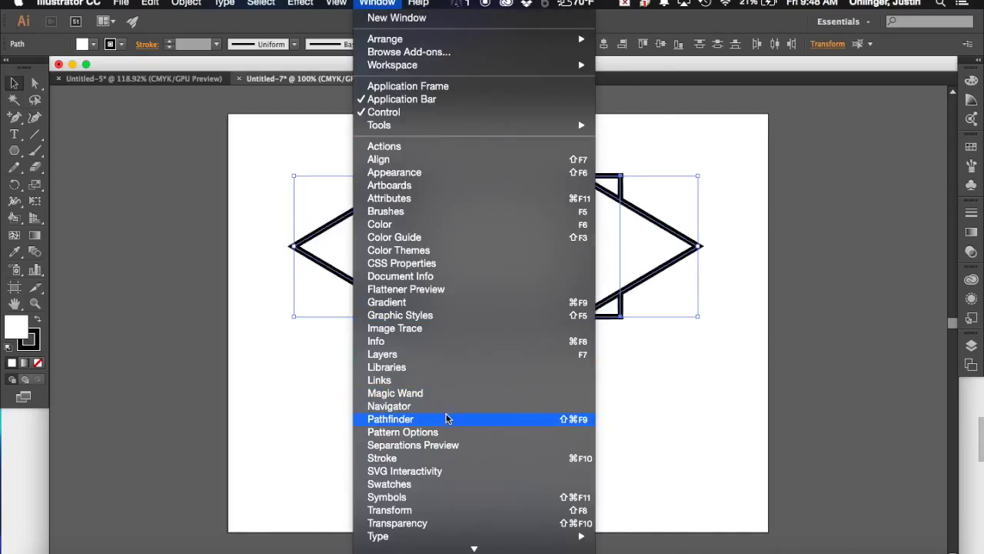
{"action": "left_click", "coordinate": [391, 419]}
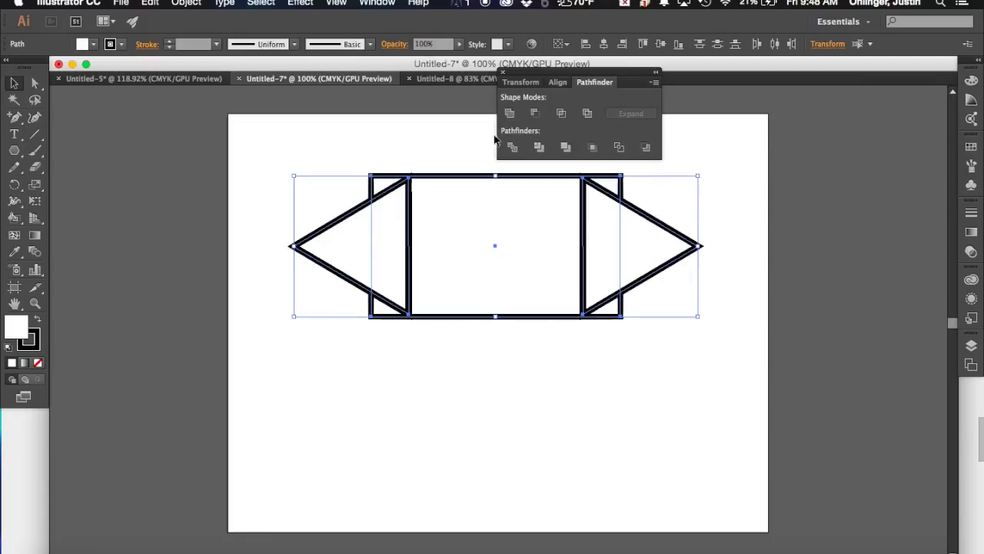
{"action": "mouse_move", "coordinate": [509, 113]}
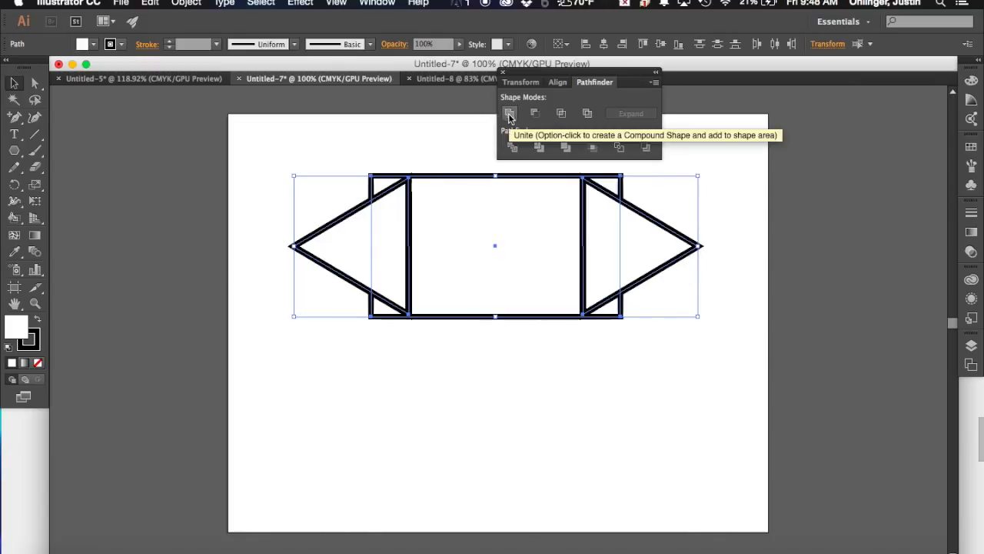
{"action": "mouse_move", "coordinate": [535, 114]}
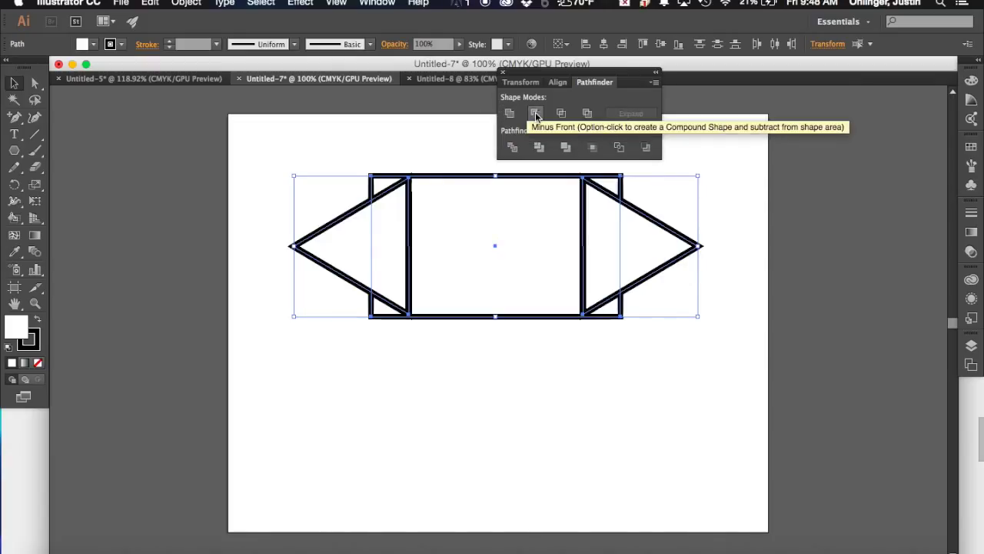
{"action": "mouse_move", "coordinate": [562, 114]}
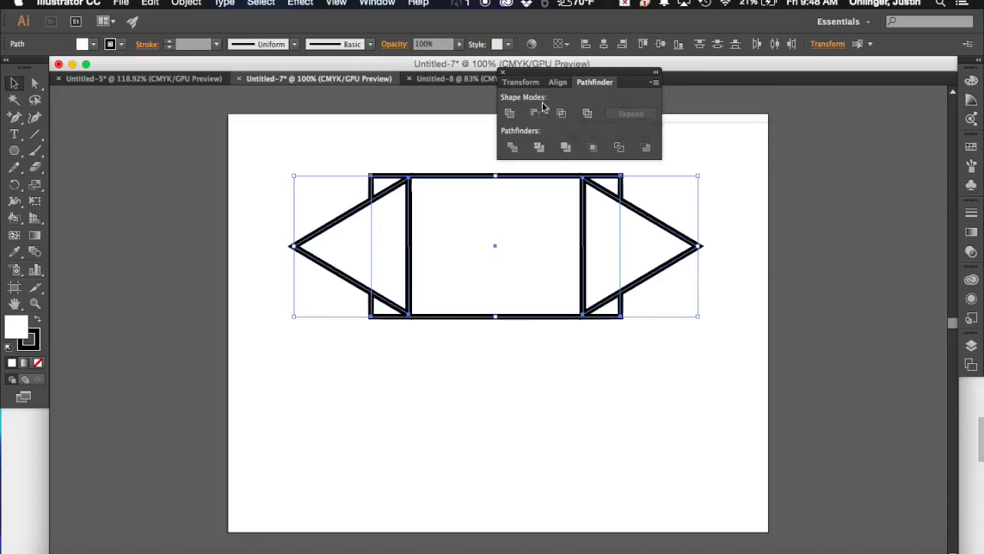
{"action": "mouse_move", "coordinate": [511, 114]}
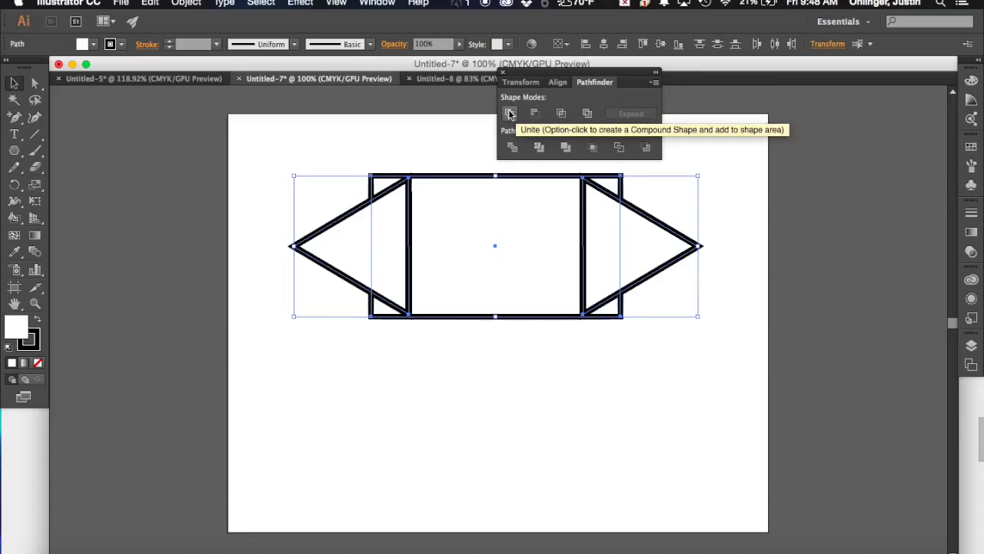
Step: Unite the rectangle and both triangles into one outlined shape and select the result
{"action": "left_click", "coordinate": [510, 114]}
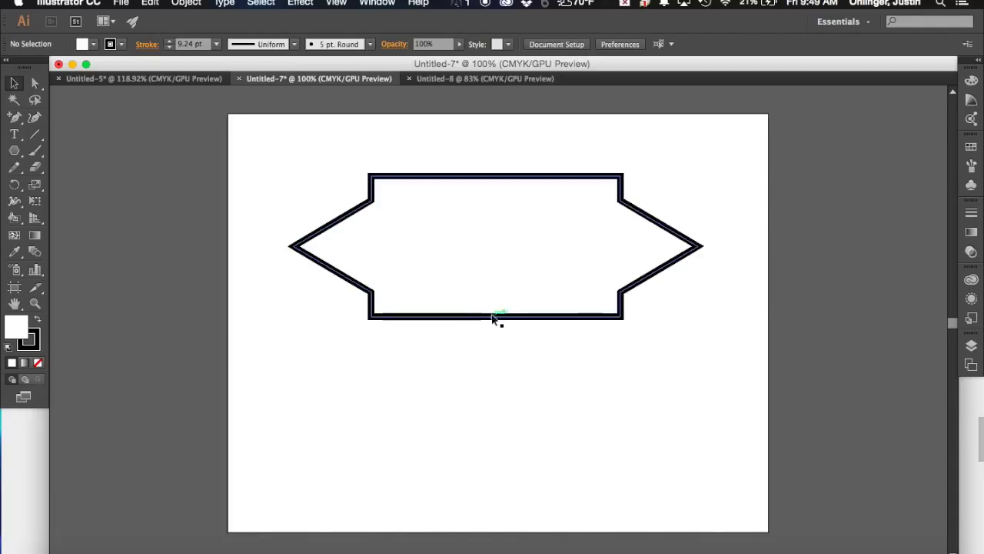
{"action": "left_click", "coordinate": [495, 317]}
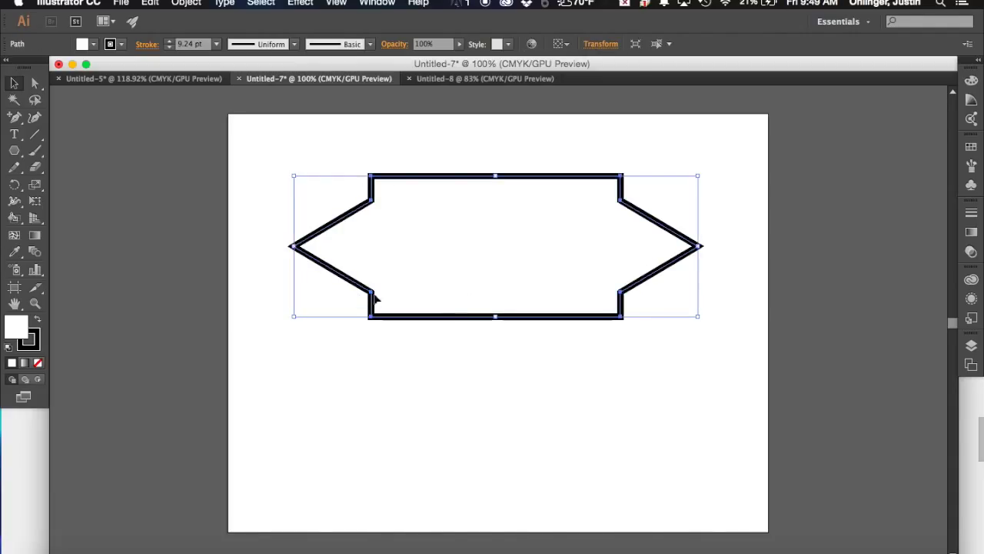
{"action": "mouse_move", "coordinate": [717, 288]}
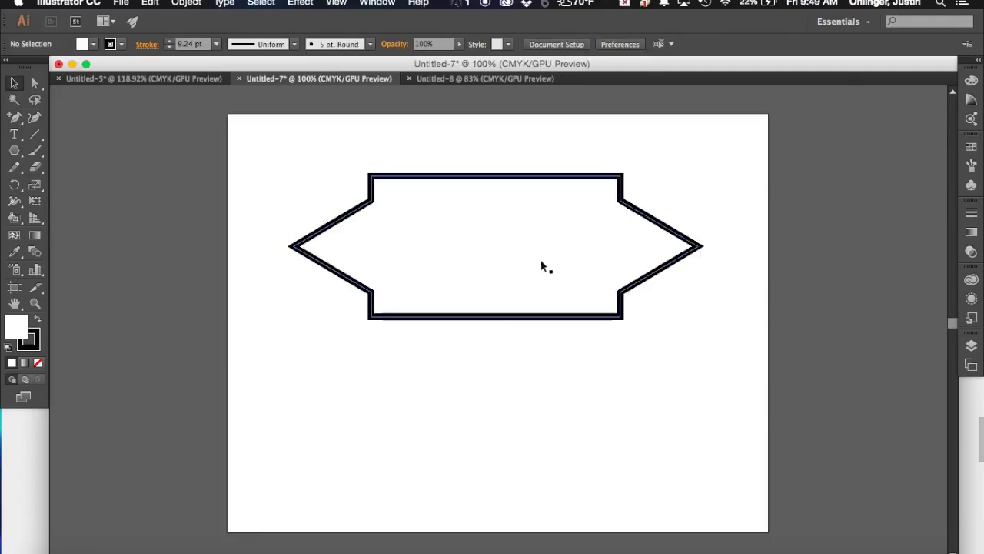
{"action": "mouse_move", "coordinate": [473, 243]}
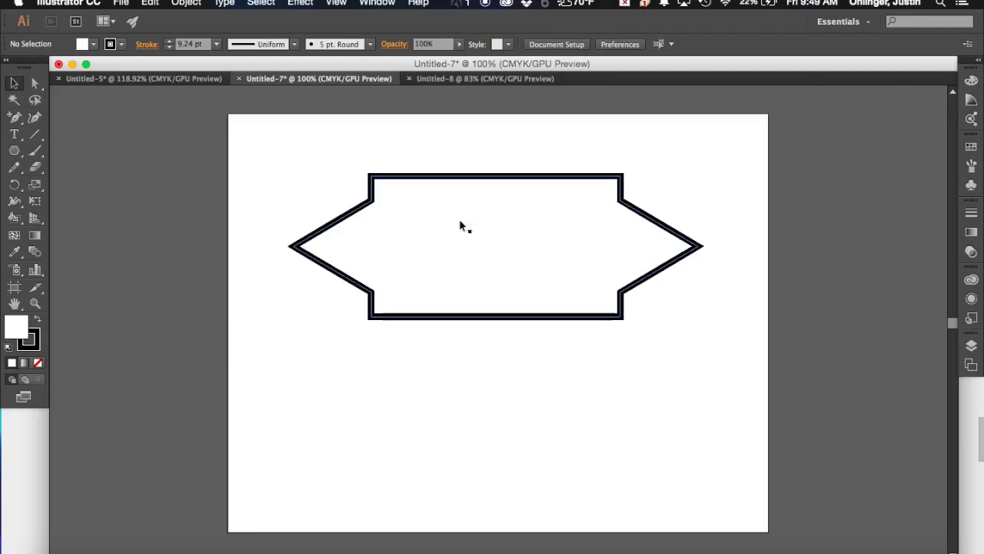
{"action": "mouse_move", "coordinate": [507, 232]}
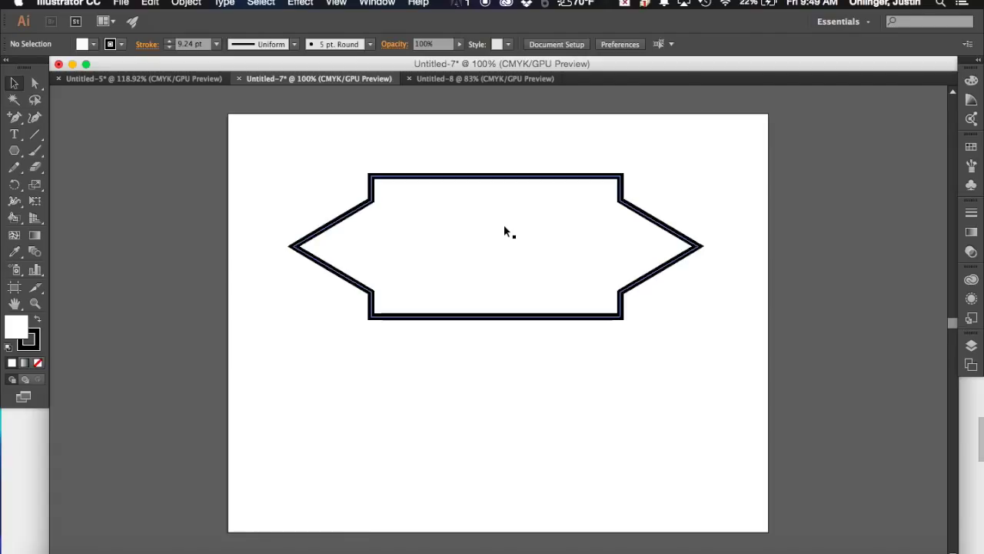
{"action": "mouse_move", "coordinate": [423, 218]}
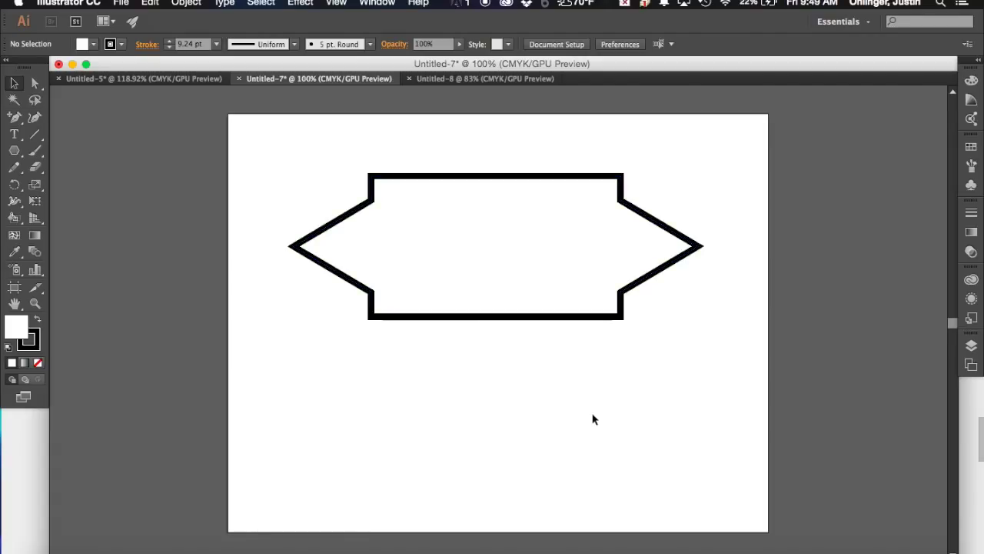
{"action": "mouse_move", "coordinate": [591, 379]}
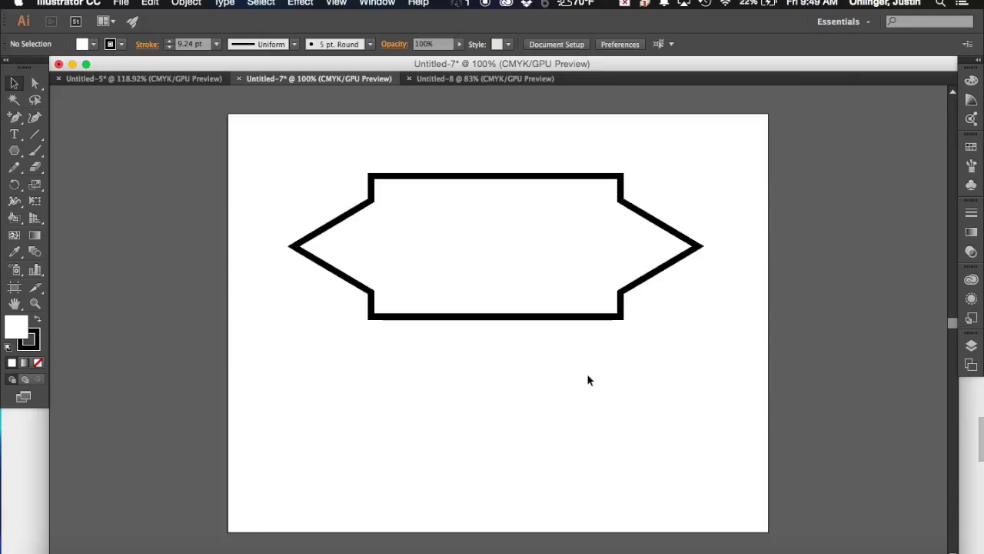